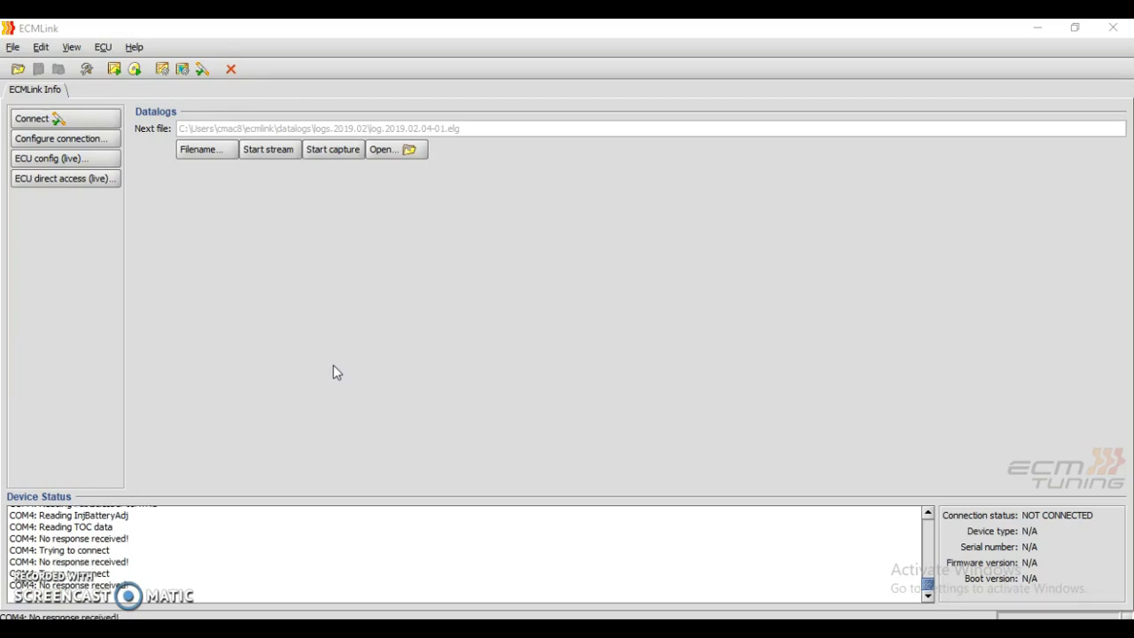
Connect to the ECU (ECMLink 2G DSM v3, firmware 3.36.64) and head for the live ECU config.
click(63, 117)
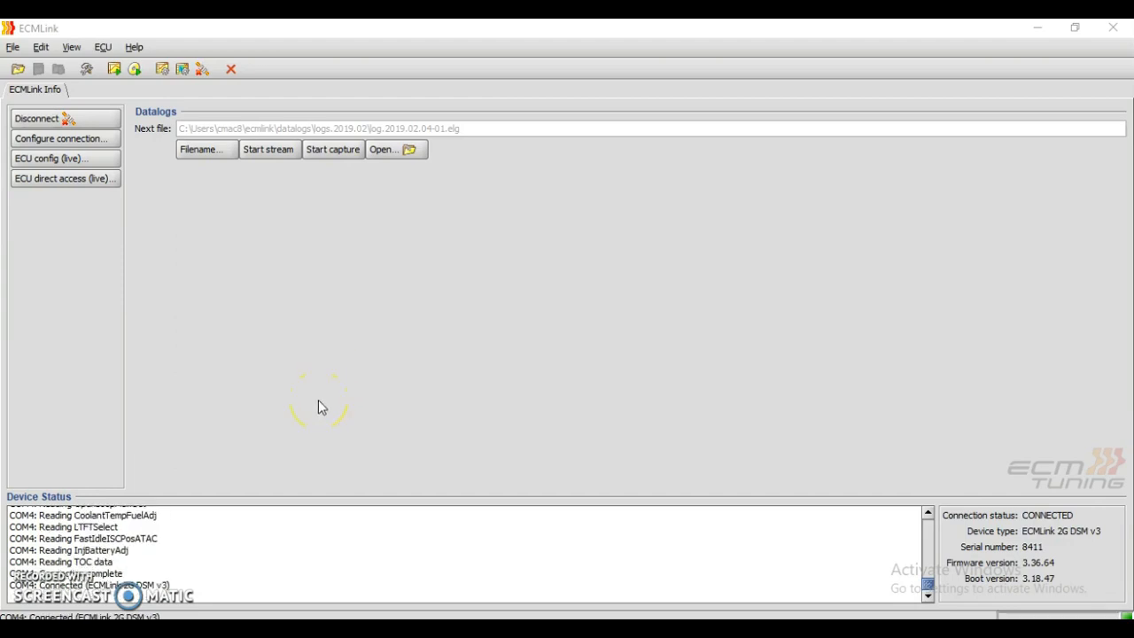
mouse_move(1098, 553)
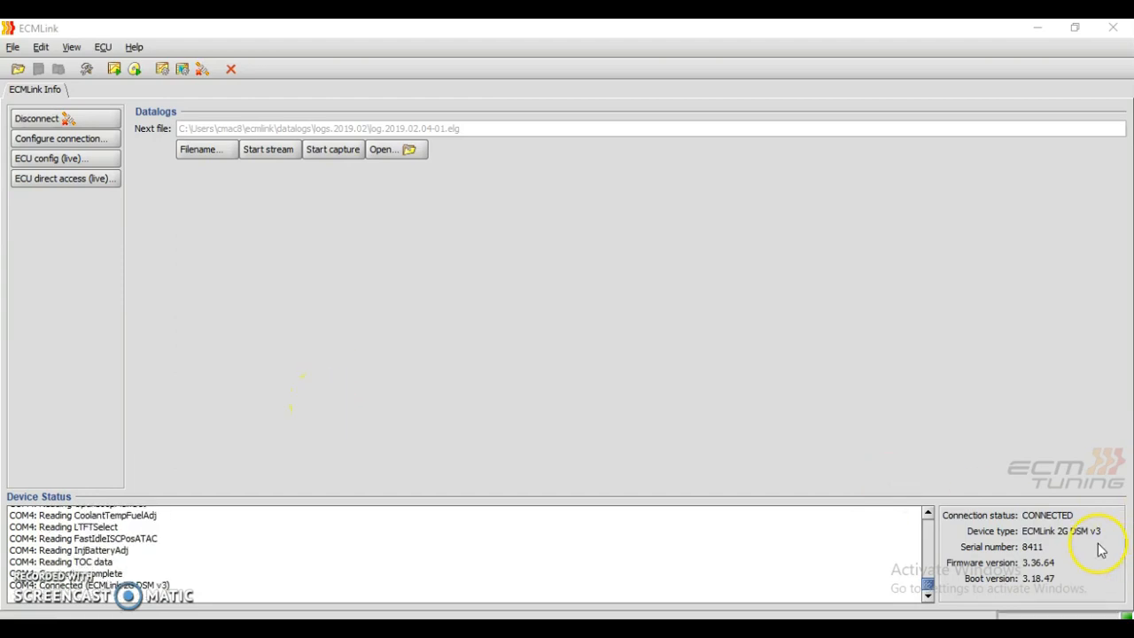
mouse_move(330, 303)
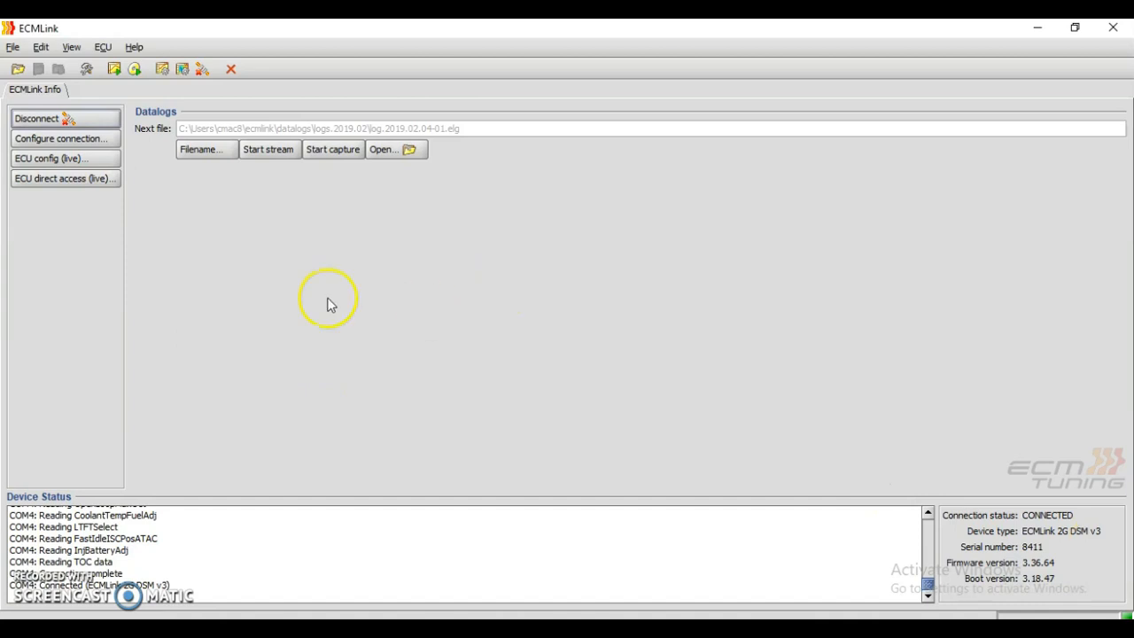
mouse_move(80, 160)
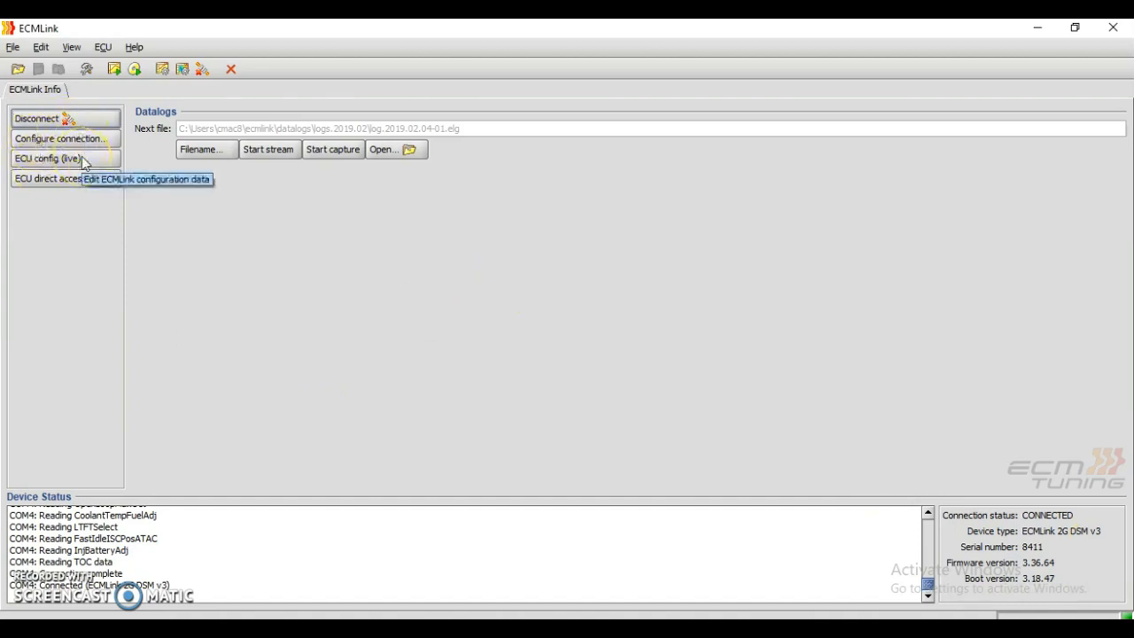
click(63, 159)
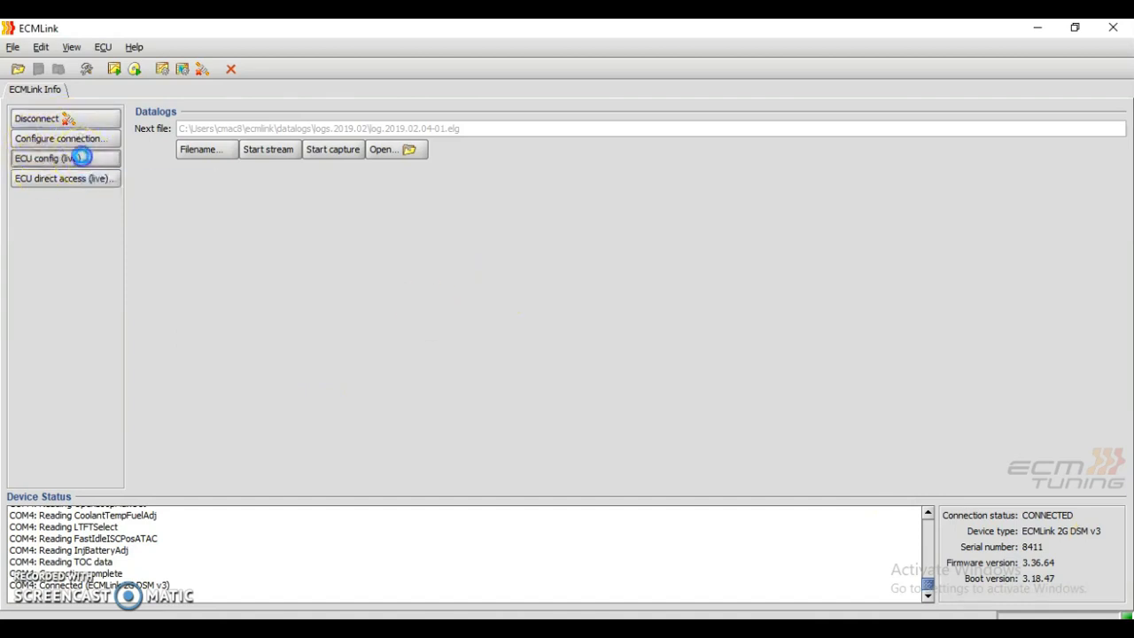
Show the live ECMLink settings' ECU input pin assignments, with MDP set to GM 3-bar.
click(63, 160)
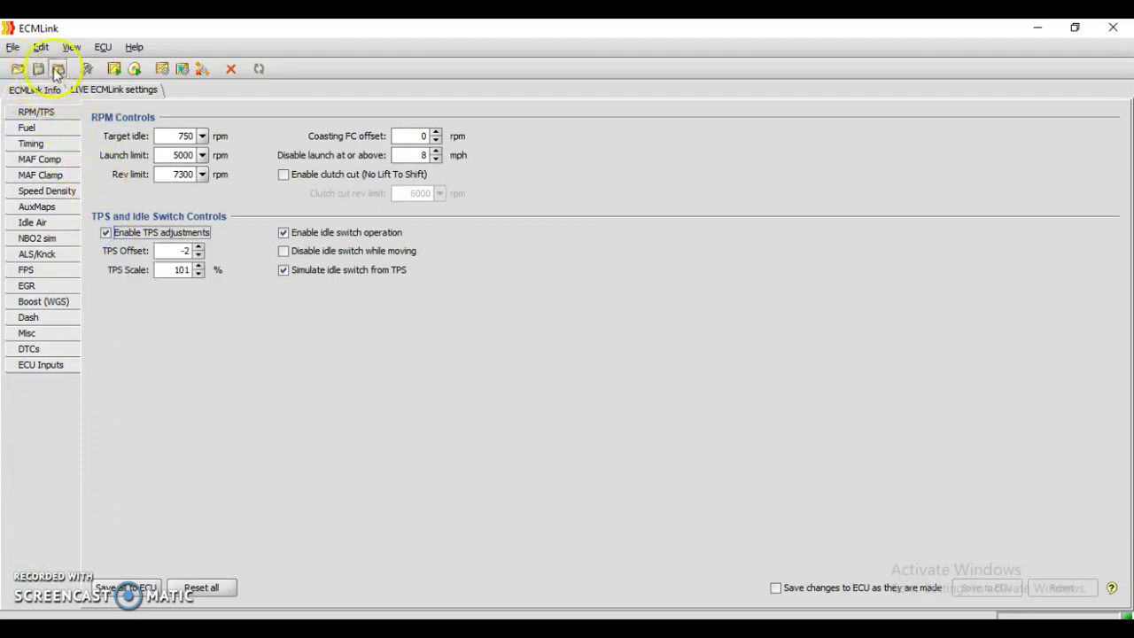
mouse_move(88, 67)
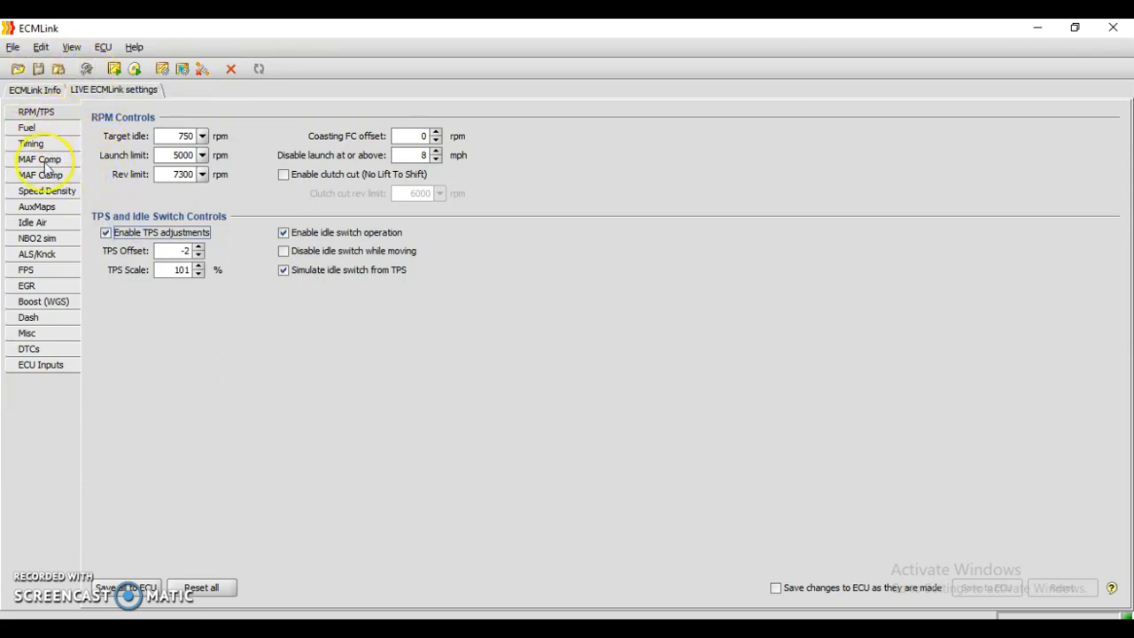
click(43, 191)
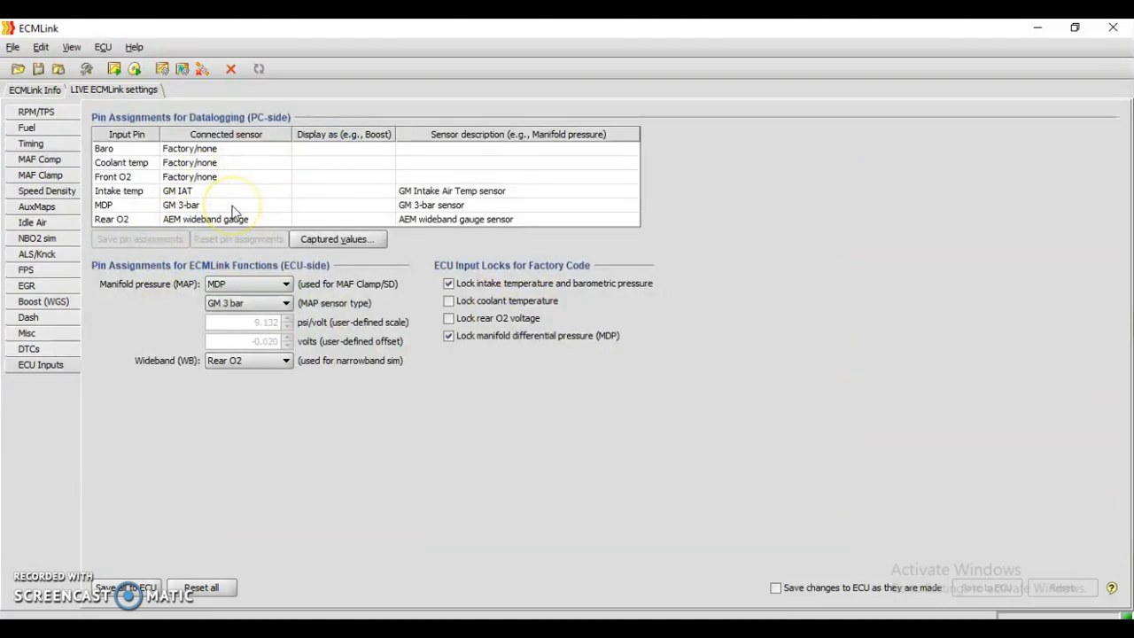
mouse_move(182, 222)
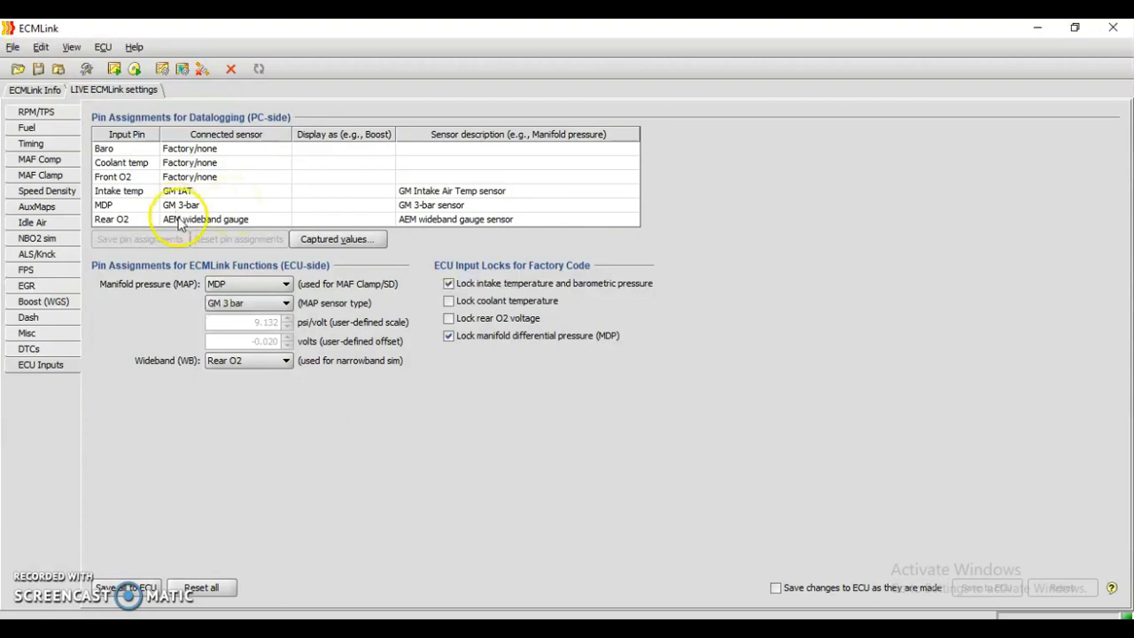
mouse_move(107, 206)
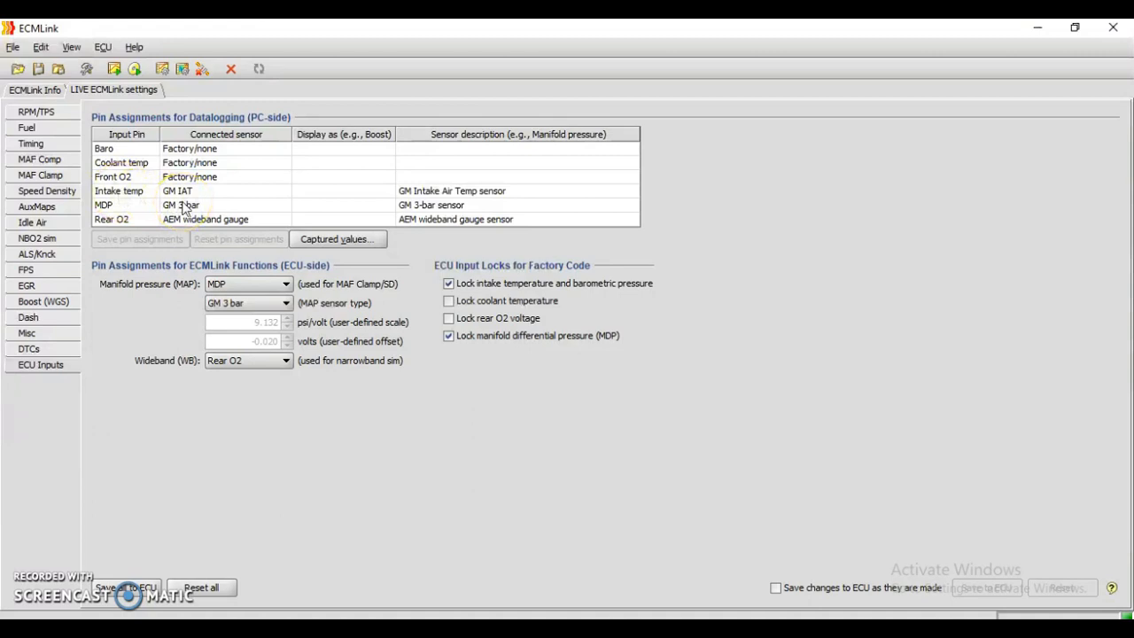
mouse_move(160, 220)
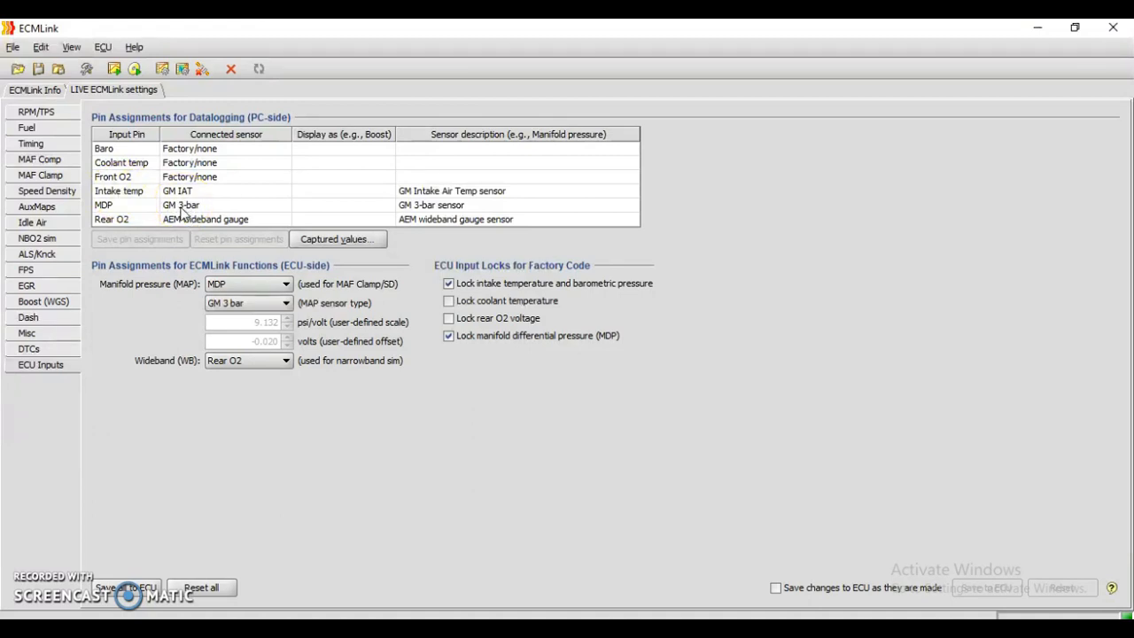
mouse_move(103, 205)
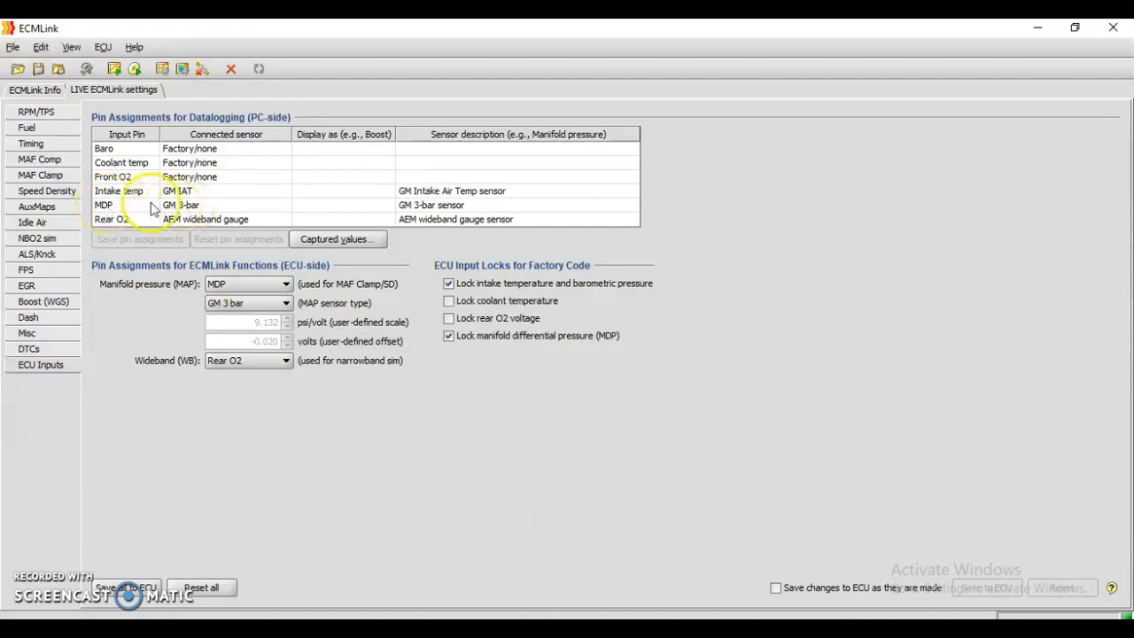
mouse_move(180, 205)
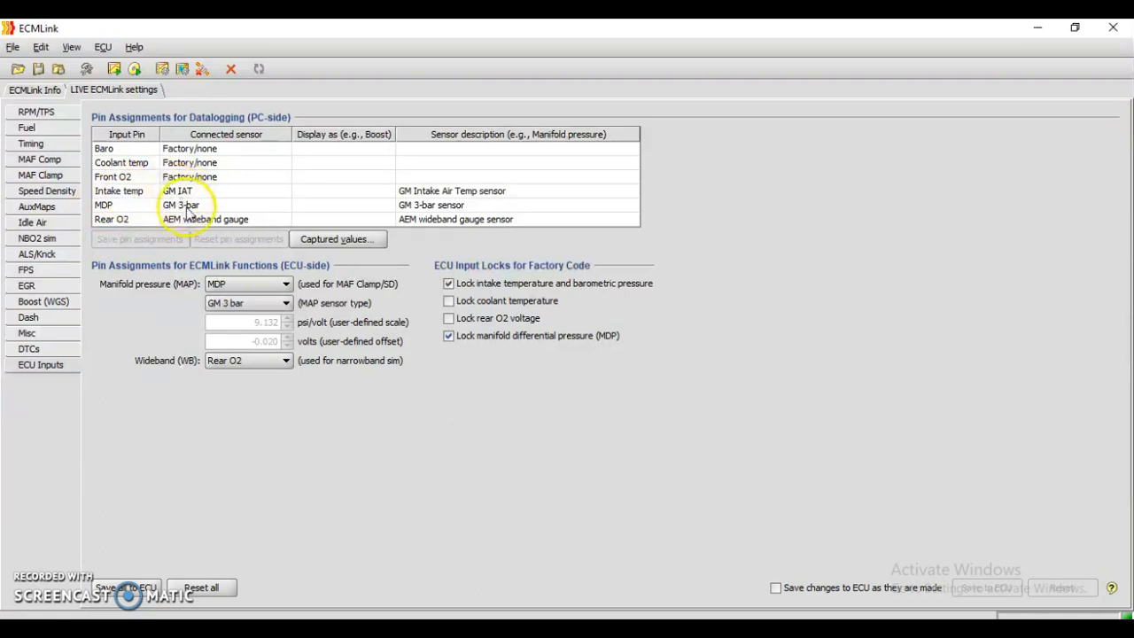
Keep GM 3-bar as the connected sensor for the MDP pin.
click(283, 205)
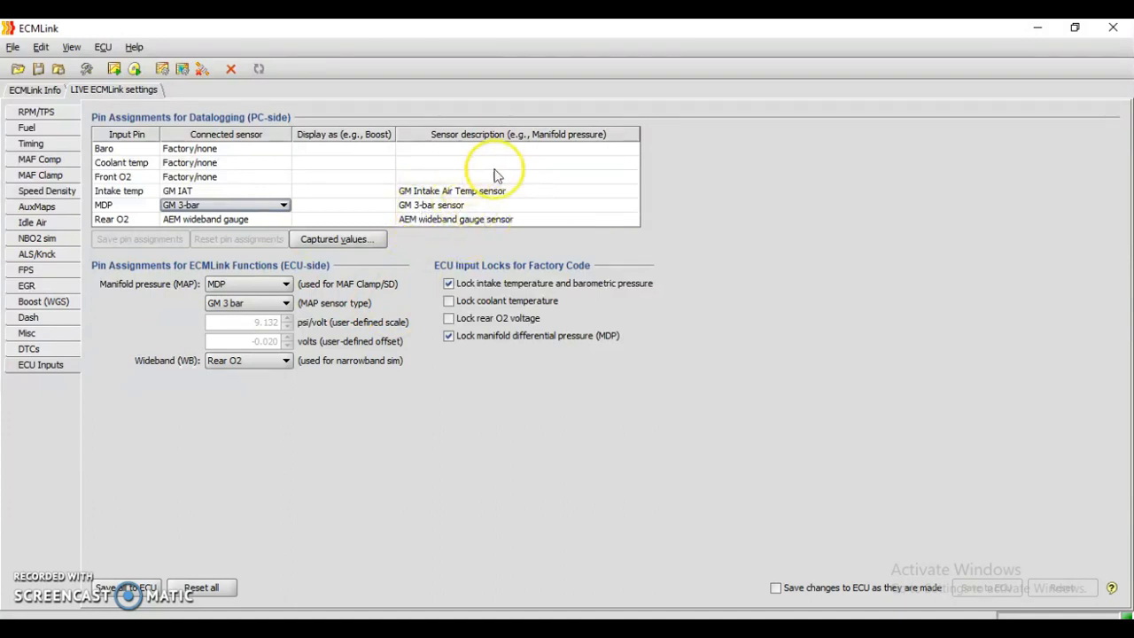
mouse_move(374, 273)
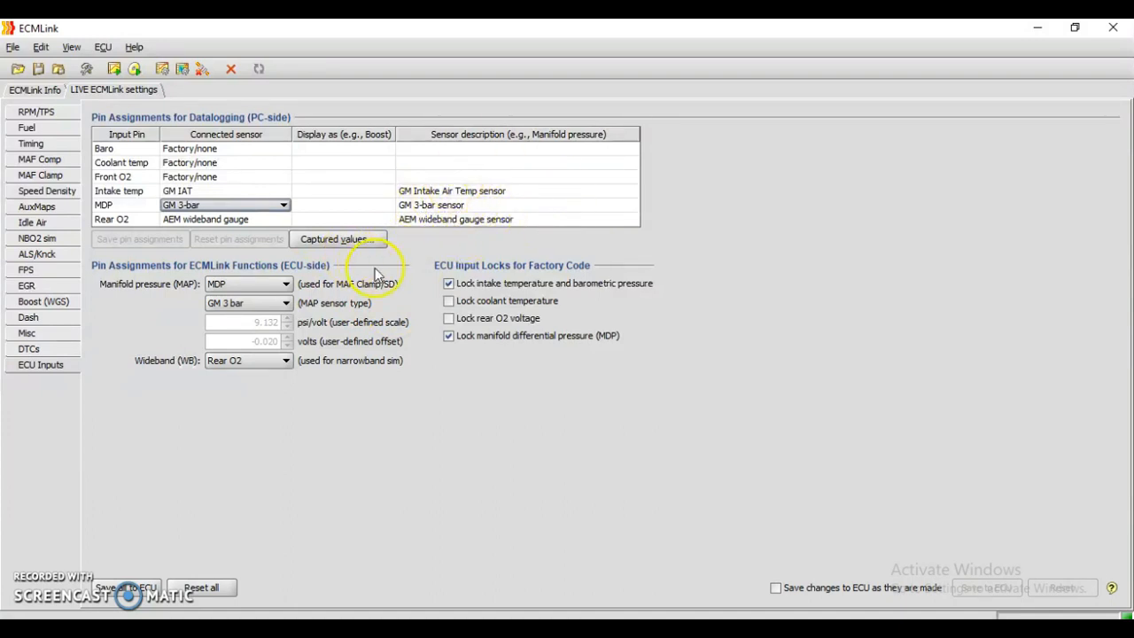
click(225, 205)
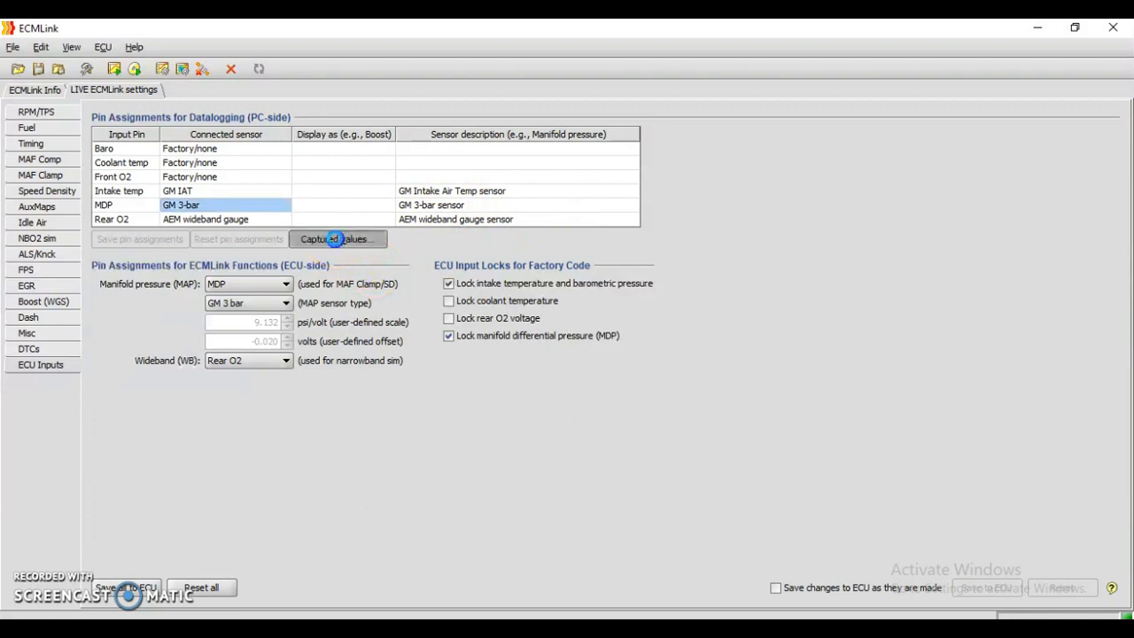
click(337, 239)
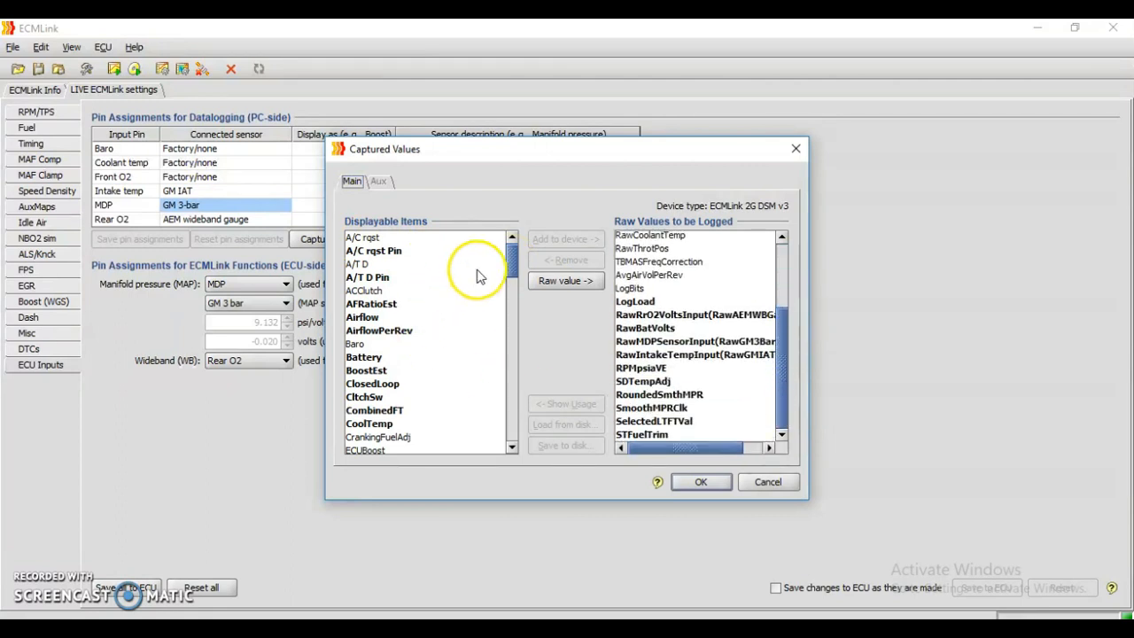
scroll(down, 3)
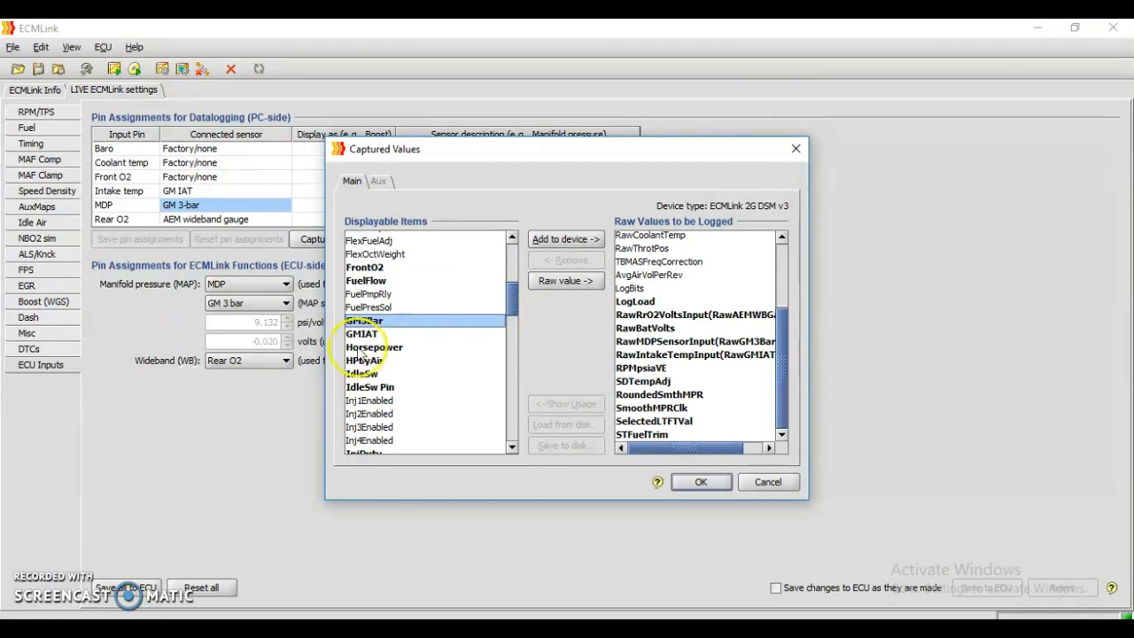
click(362, 333)
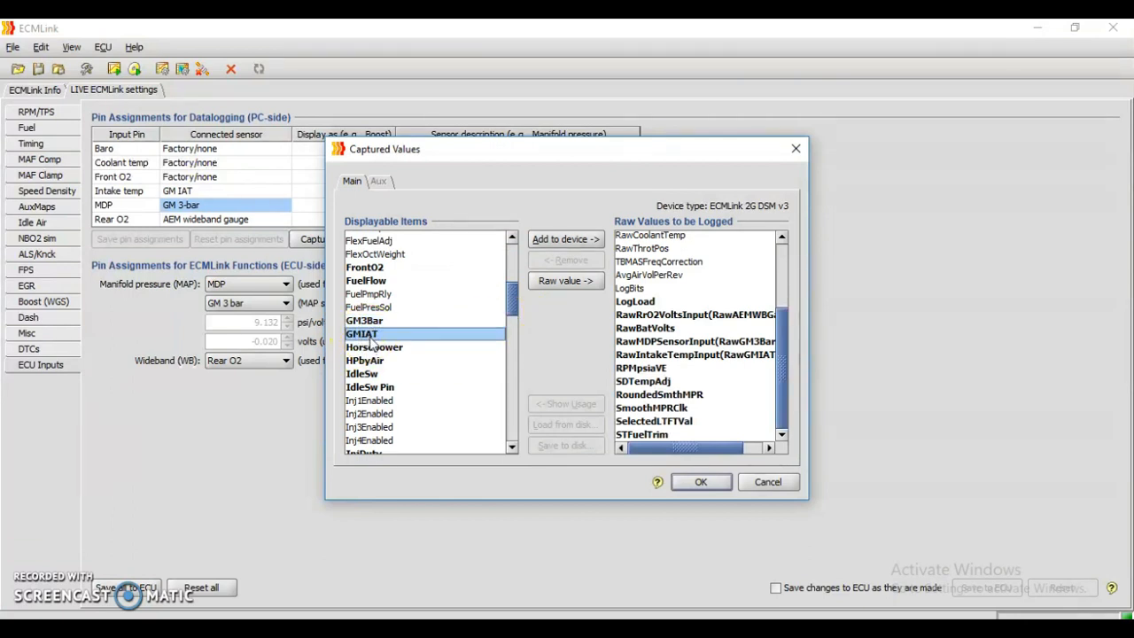
mouse_move(567, 239)
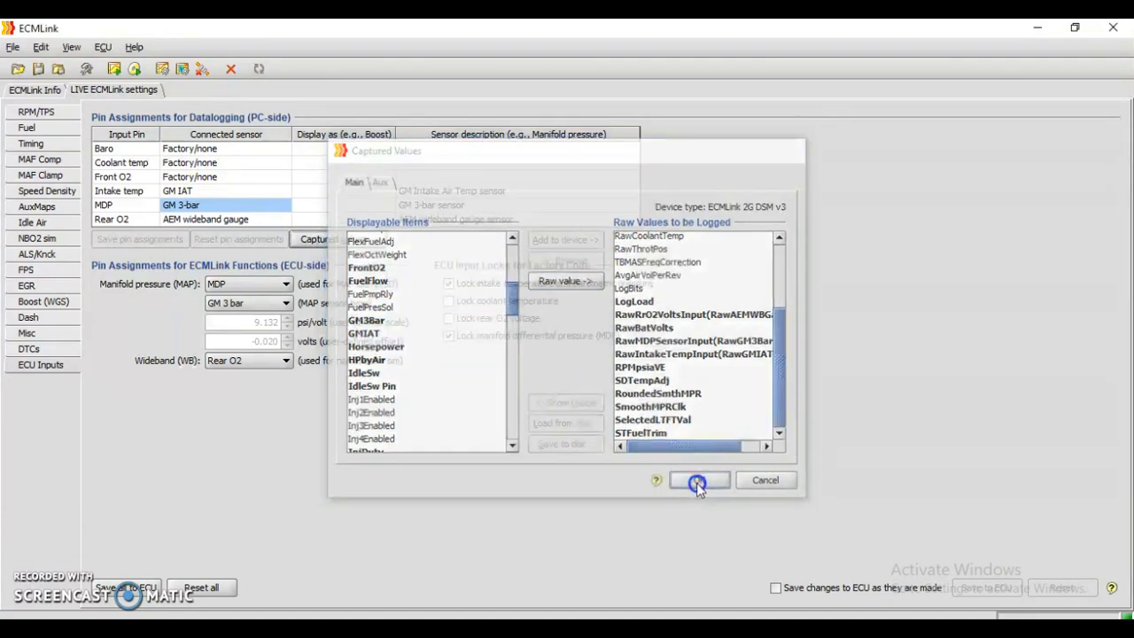
click(698, 480)
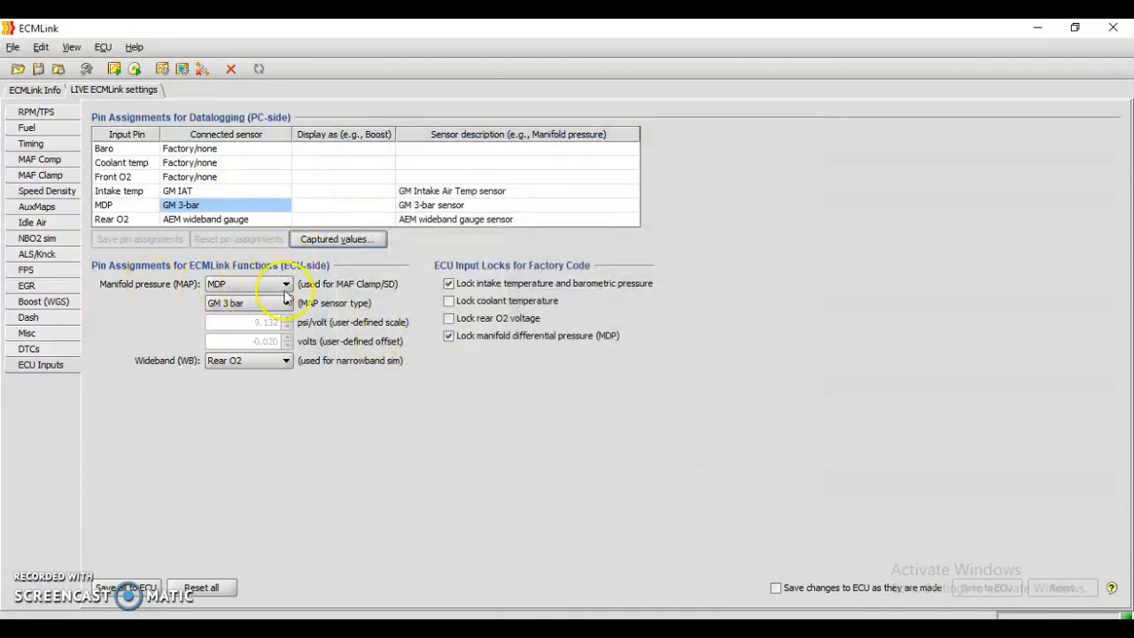
mouse_move(269, 287)
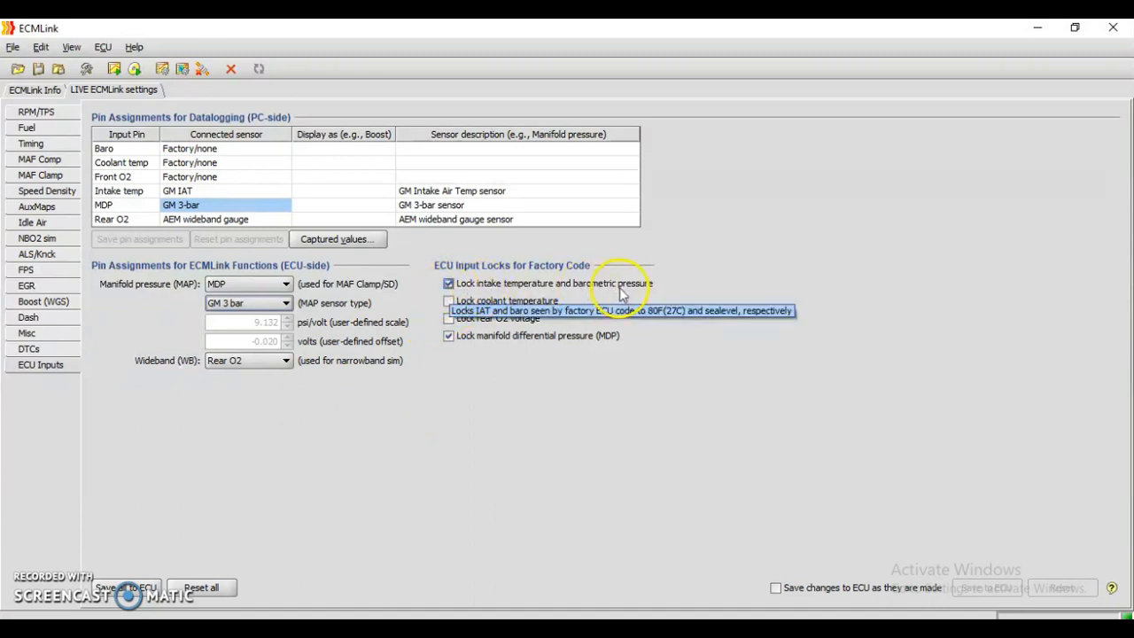
click(447, 283)
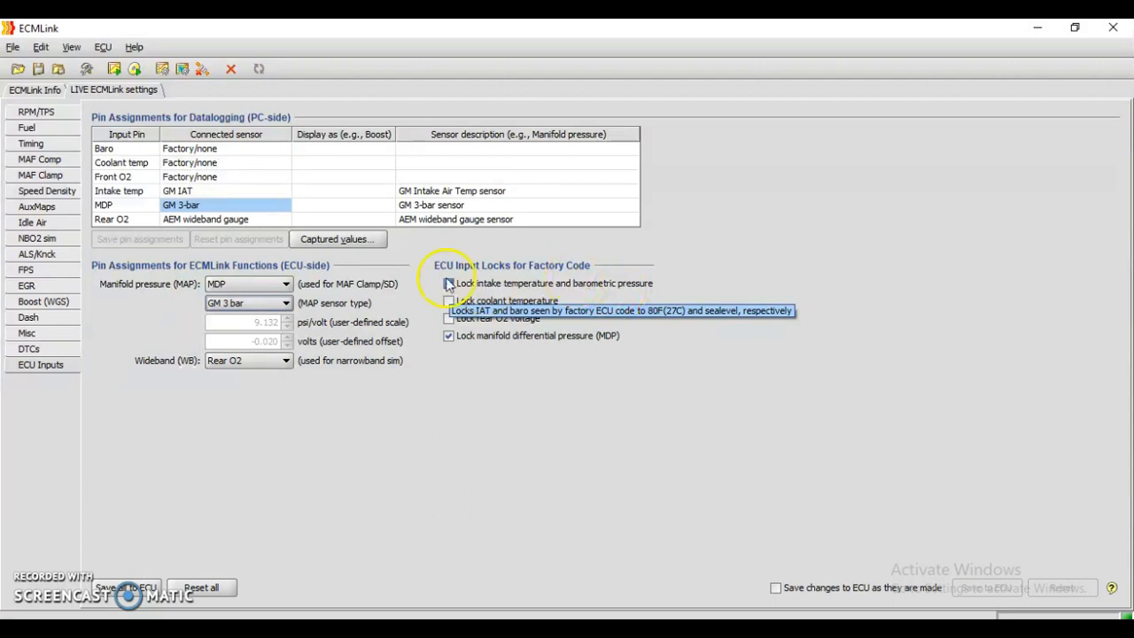
click(448, 284)
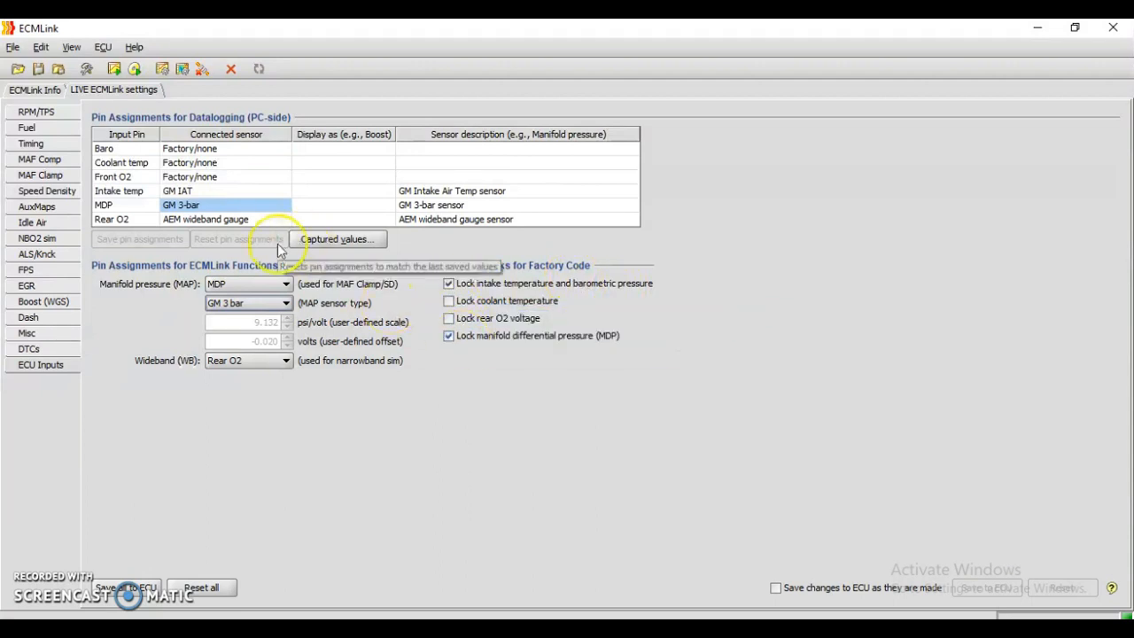
mouse_move(38, 255)
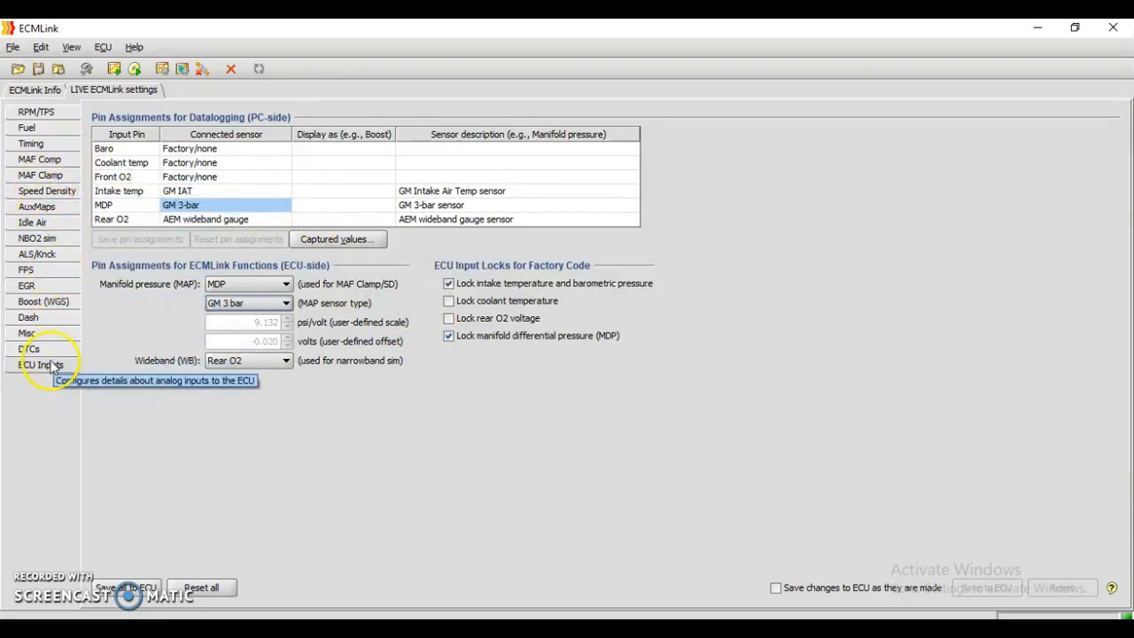
Show the Speed Density page (2.0 L displacement) and its MAF Compensation settings.
click(46, 191)
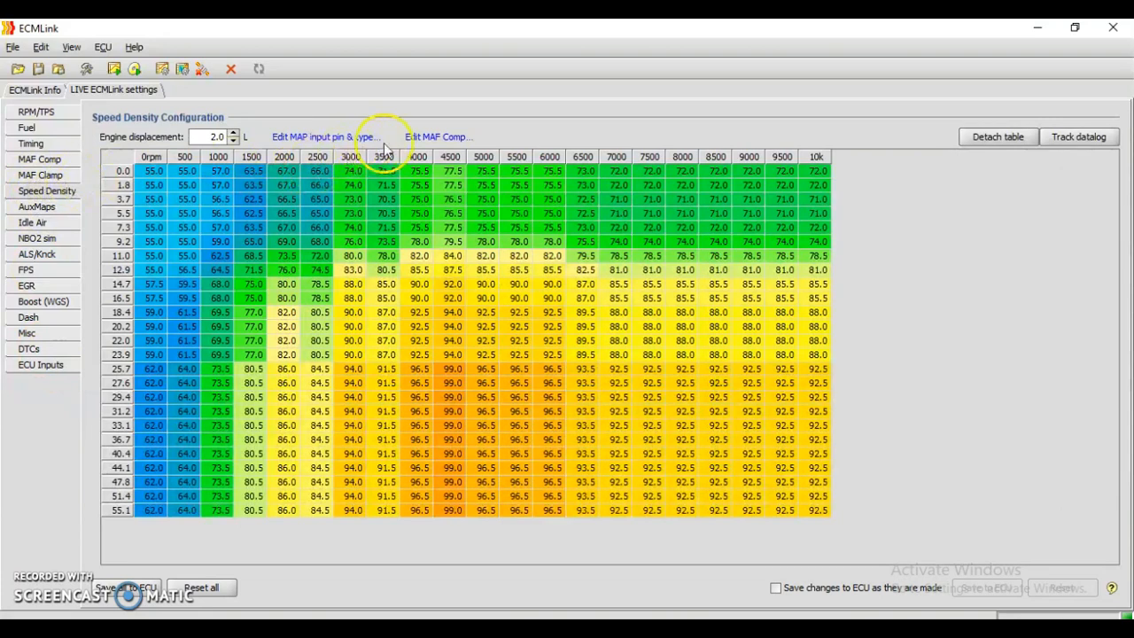
mouse_move(436, 142)
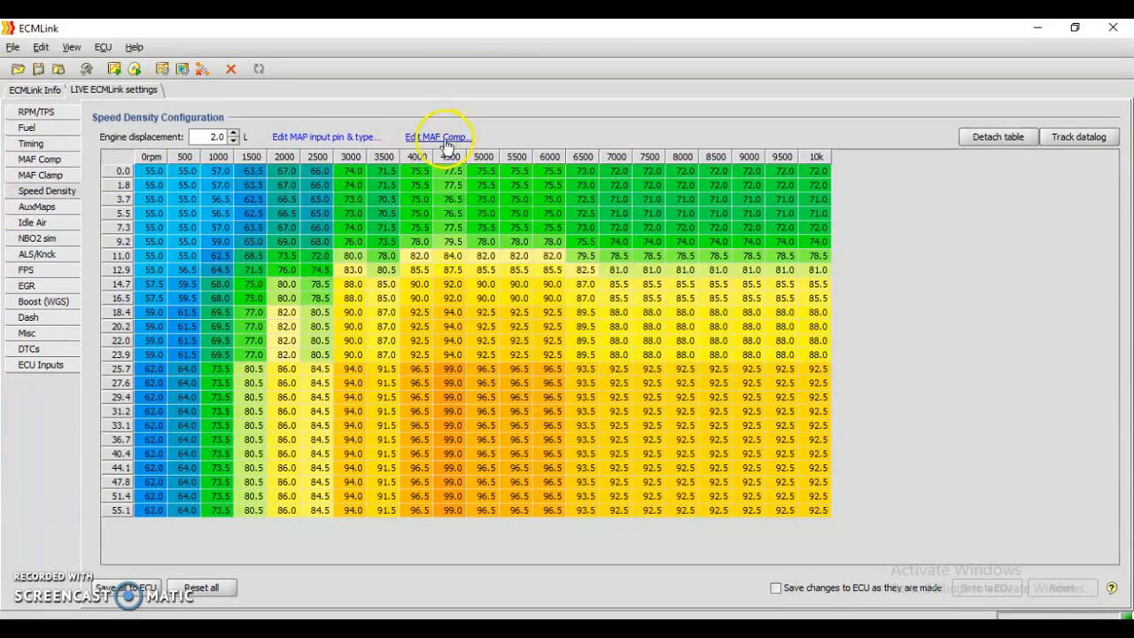
click(440, 135)
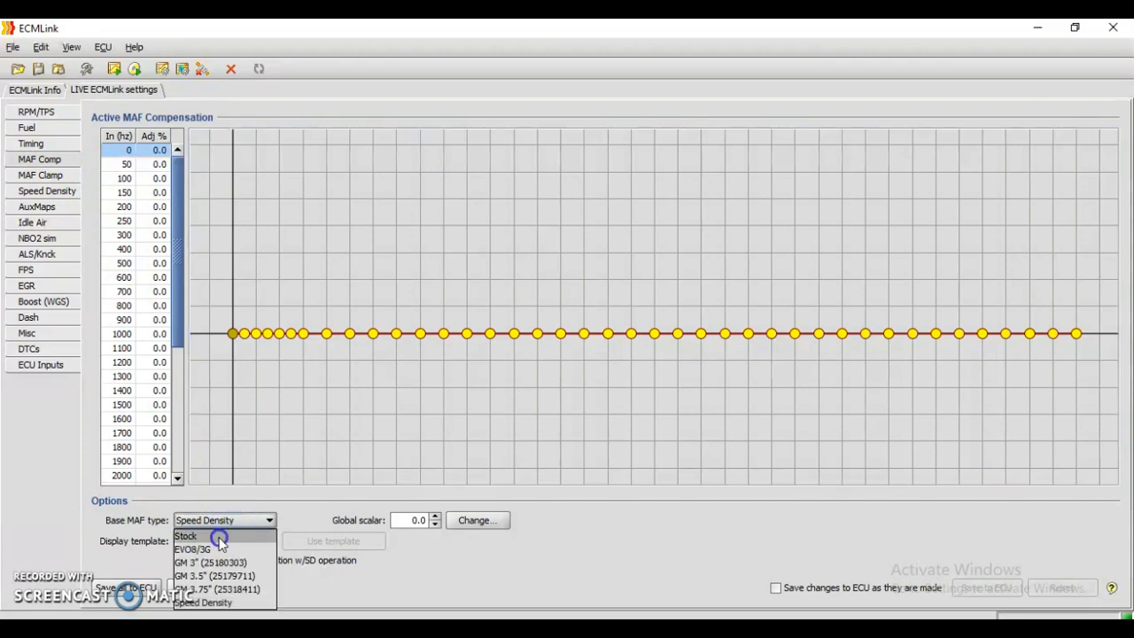
Keep the base MAF type as Speed Density, then show the Miscellaneous settings page.
click(186, 535)
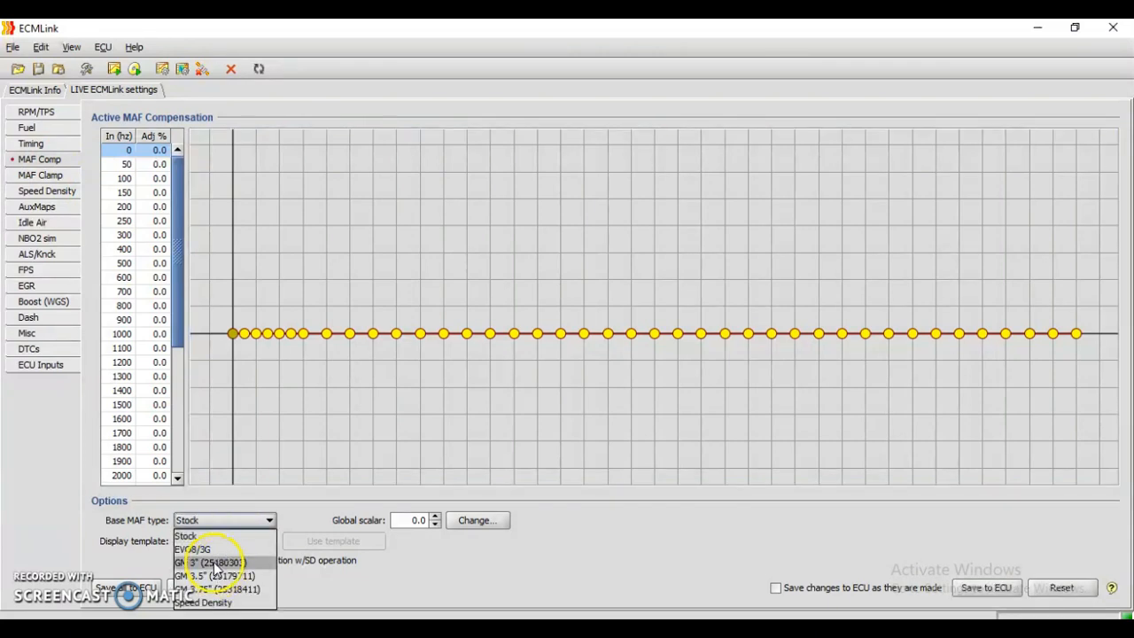
click(202, 602)
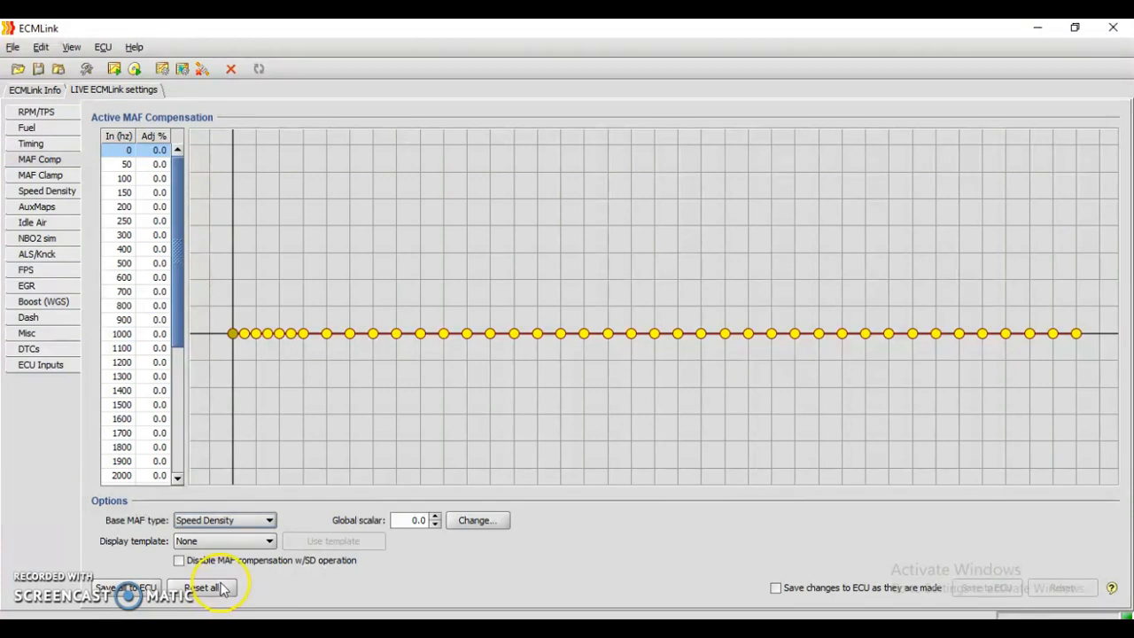
mouse_move(124, 588)
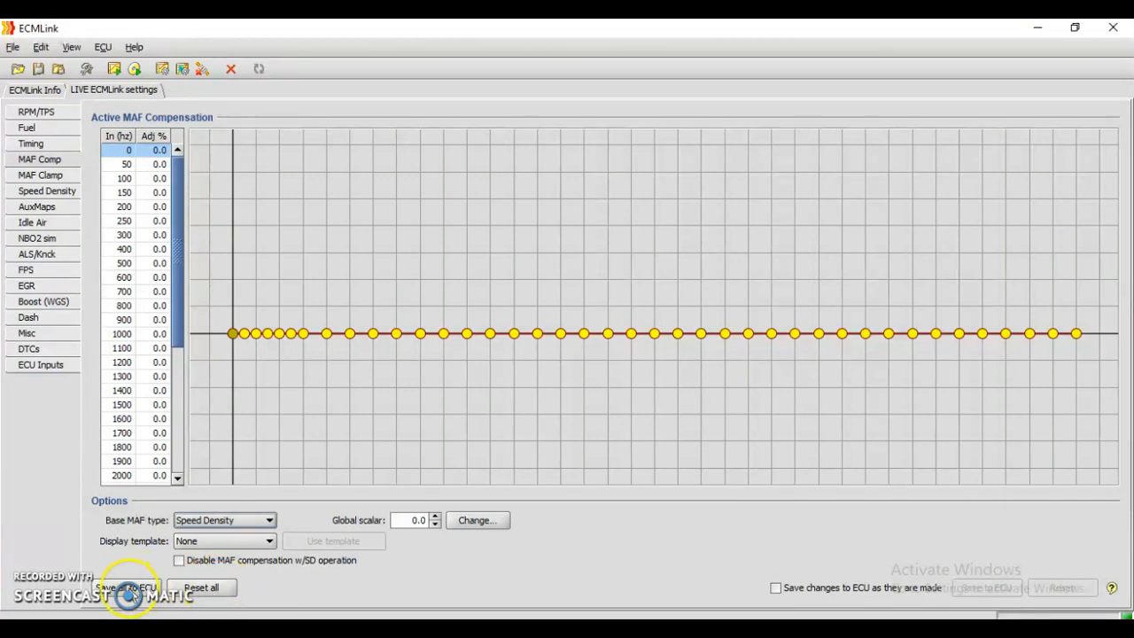
mouse_move(744, 603)
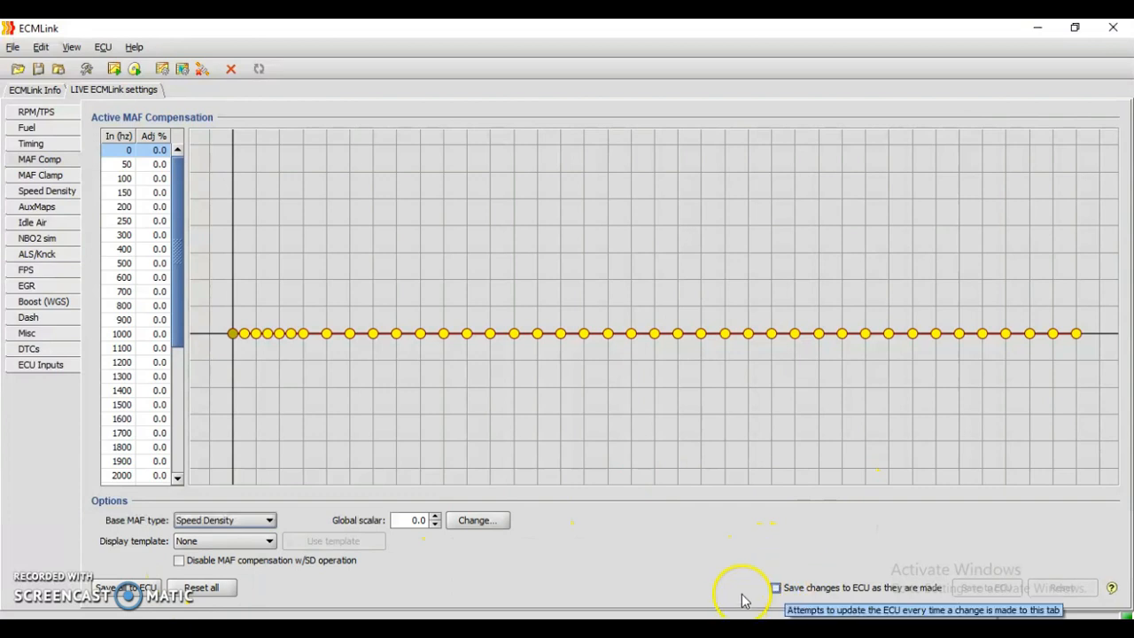
mouse_move(78, 302)
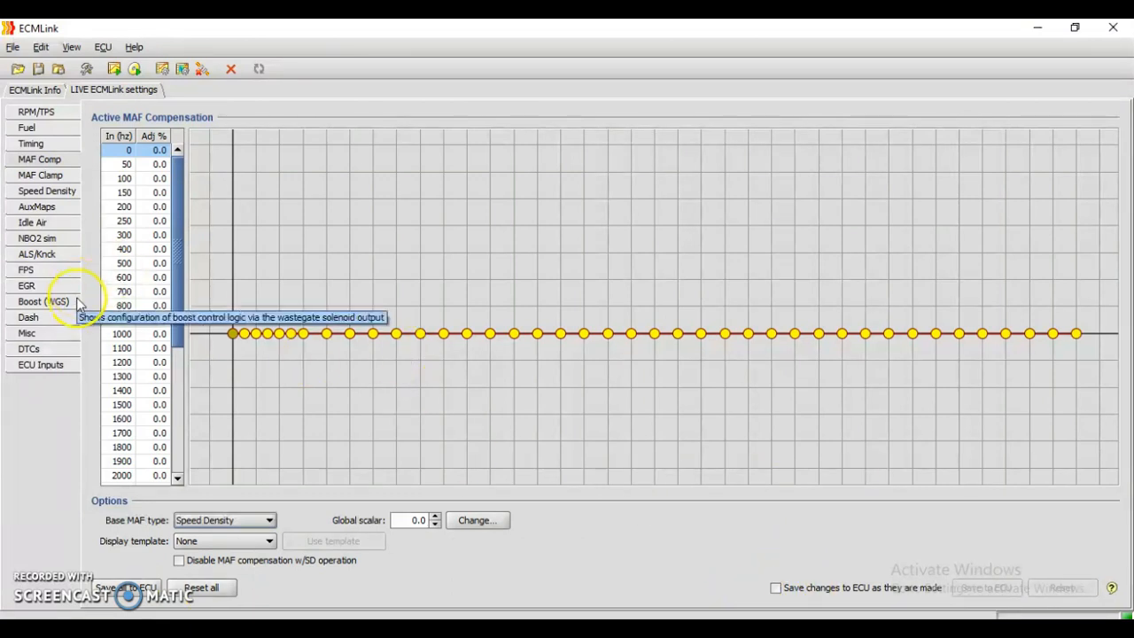
click(28, 333)
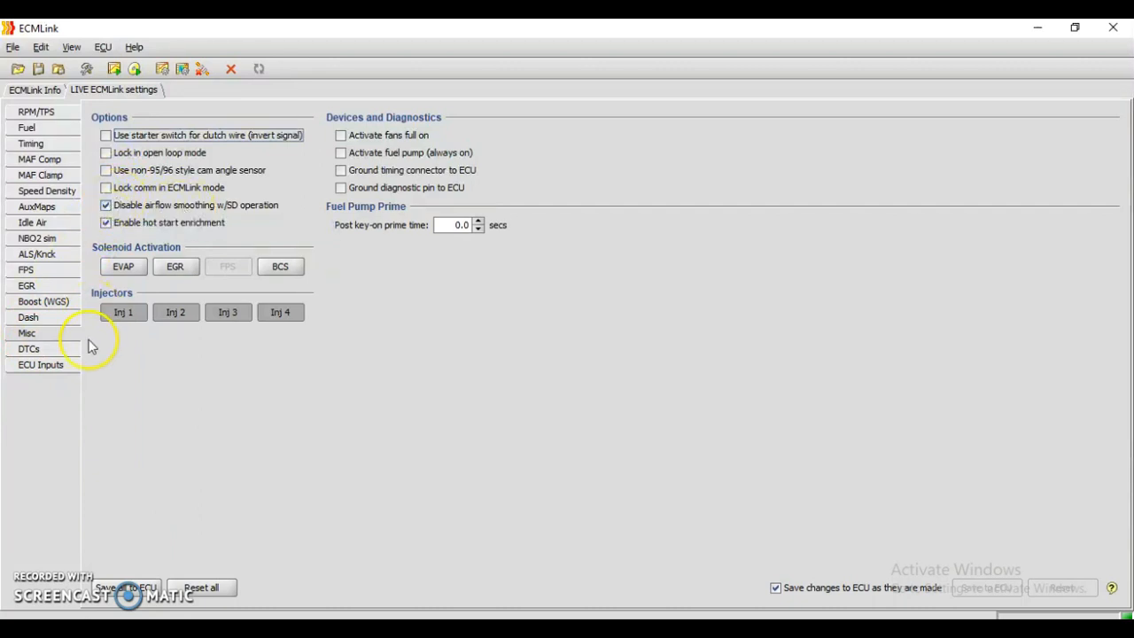
mouse_move(44, 333)
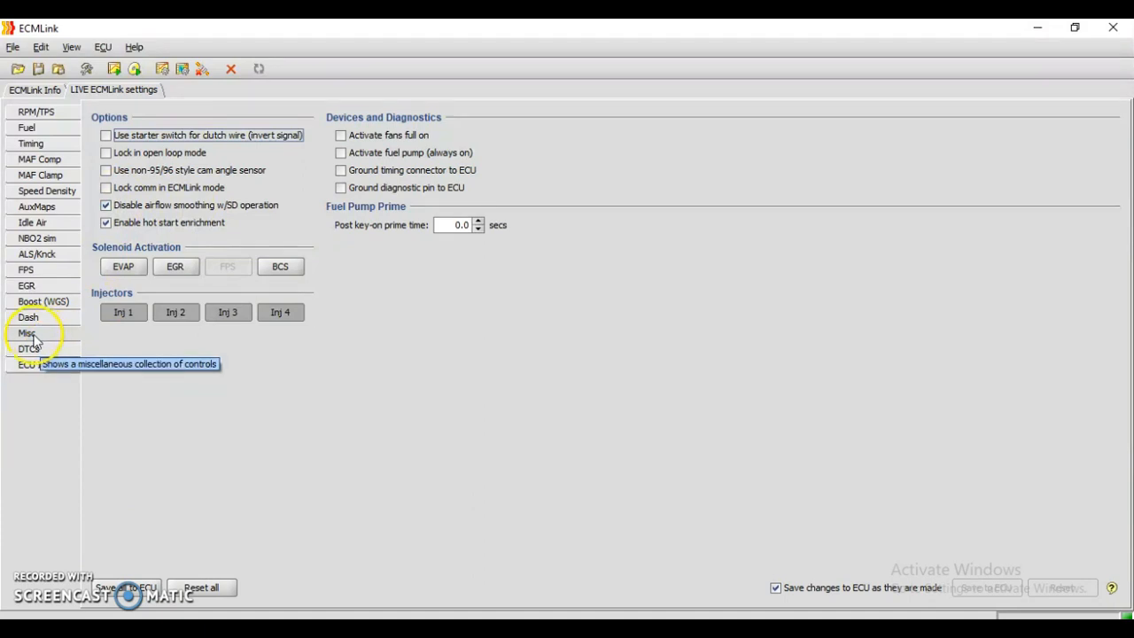
Review ECU Inputs, FPS, NBO2 sim, AuxMaps and Speed Density, ending on RPM/TPS (750 rpm idle, 7300 rpm rev limit).
click(36, 365)
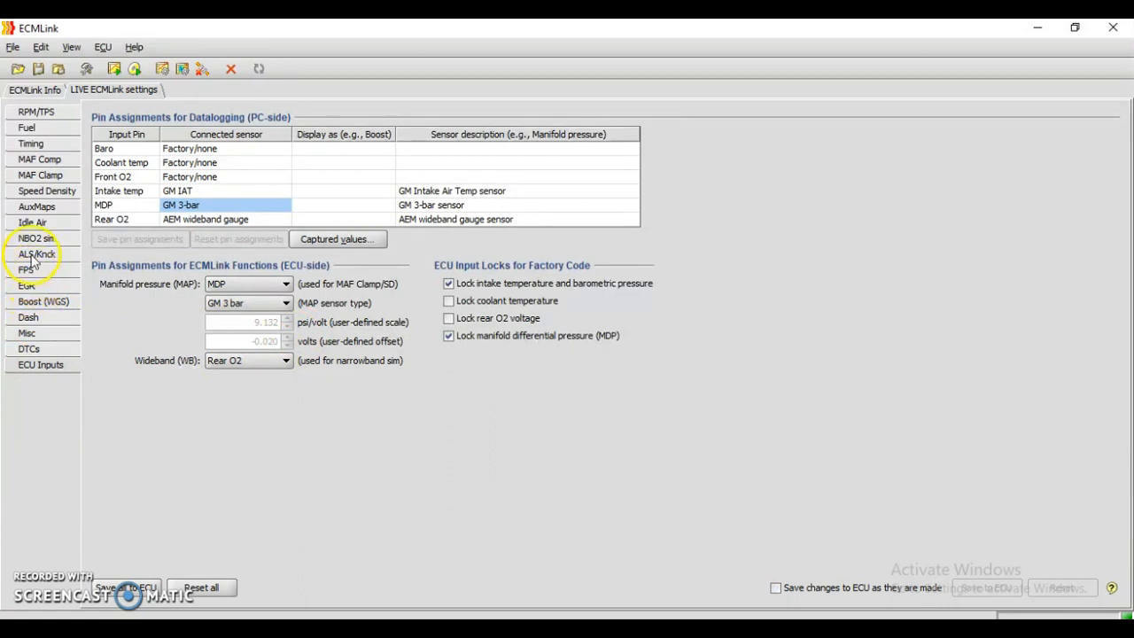
click(37, 255)
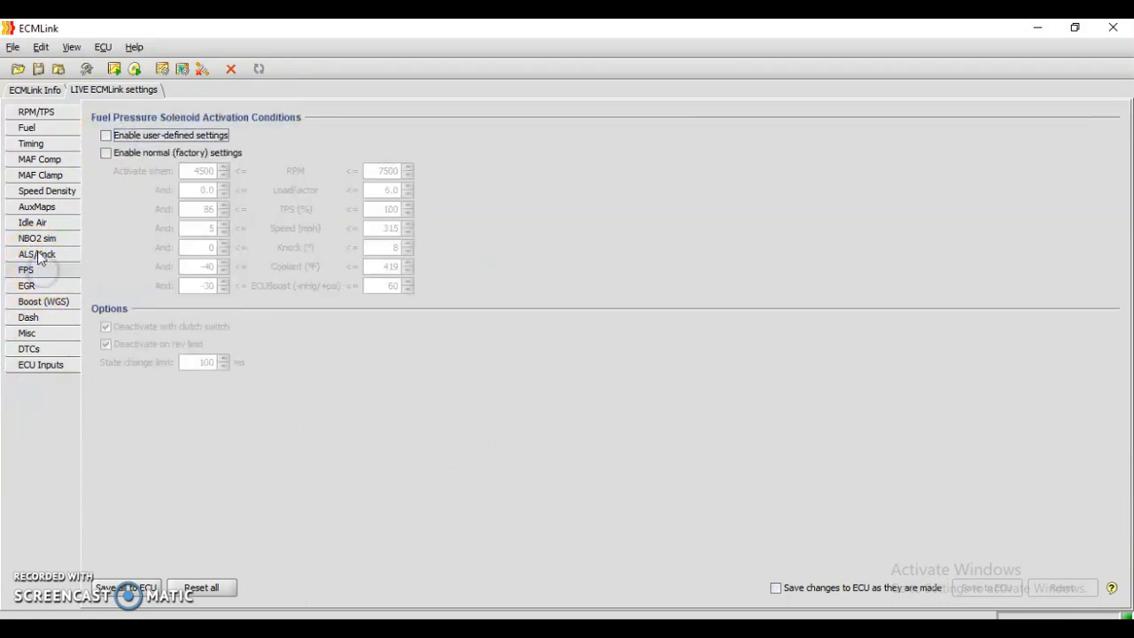
click(36, 237)
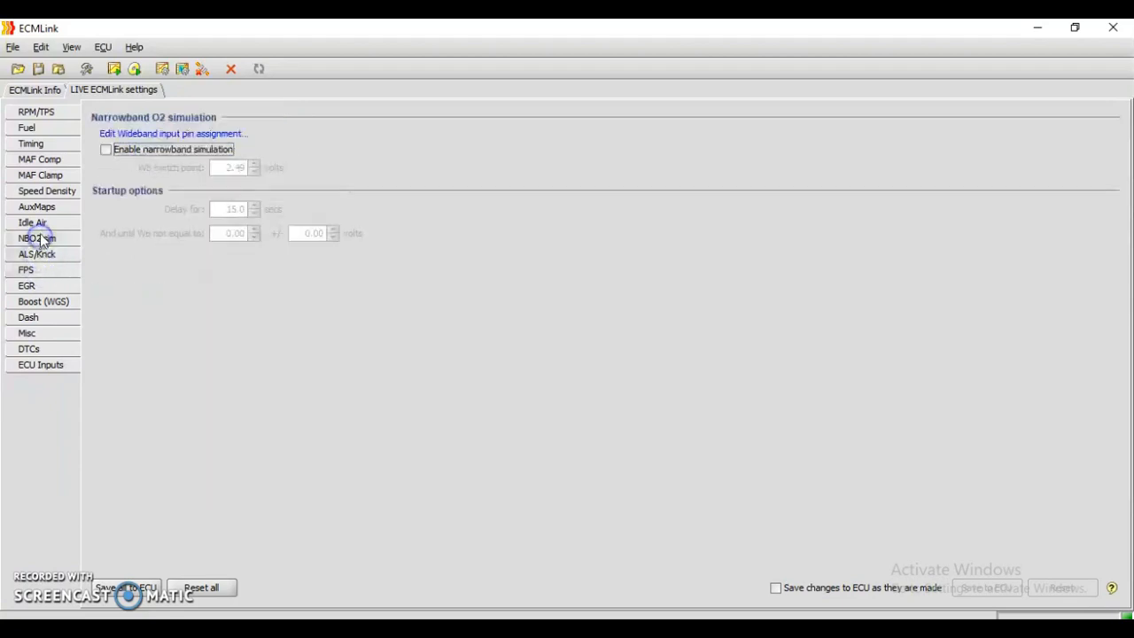
click(44, 192)
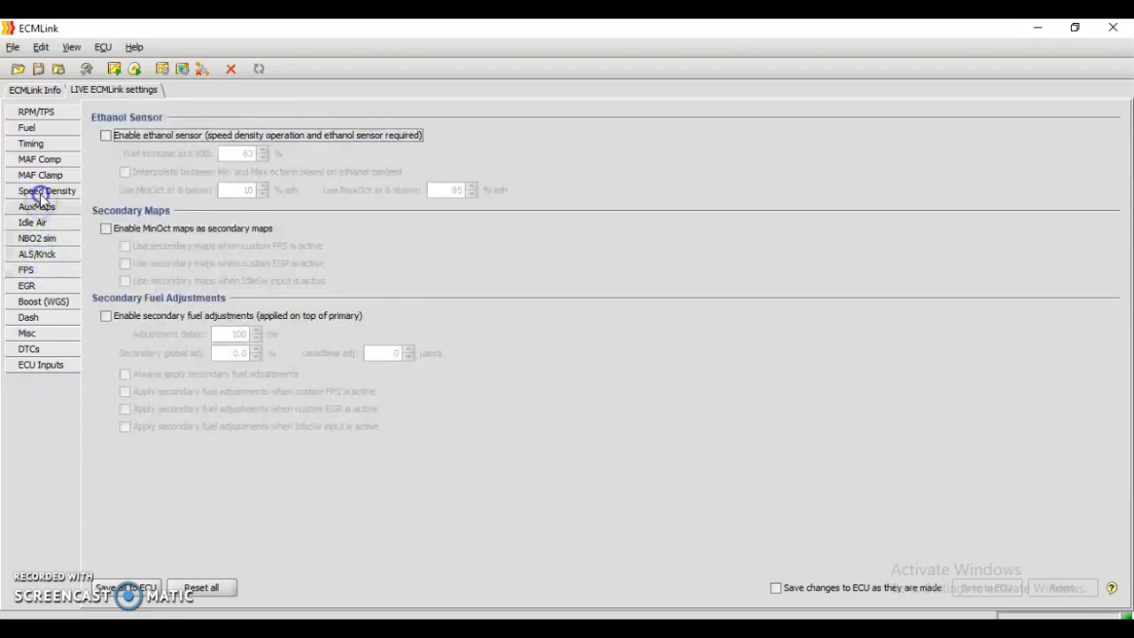
click(42, 192)
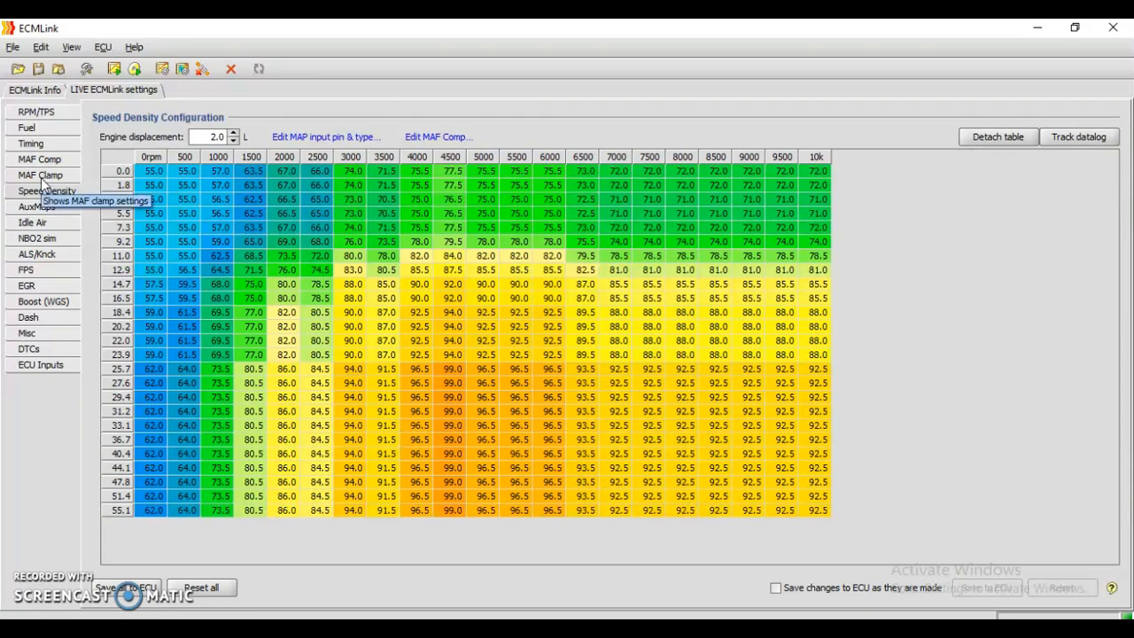
click(30, 142)
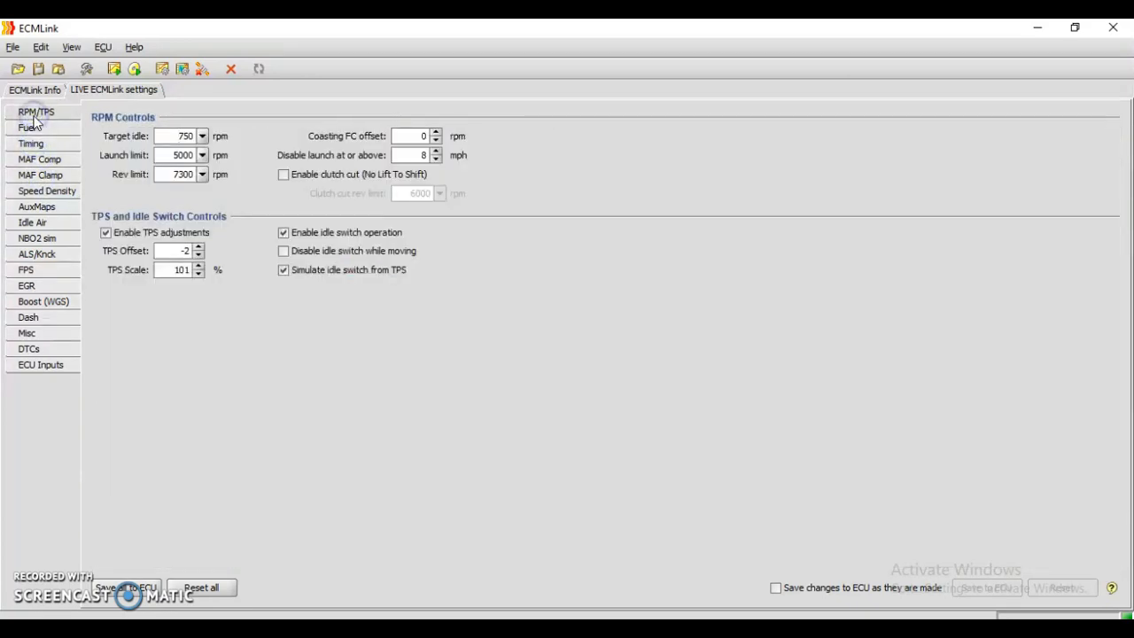
mouse_move(270, 305)
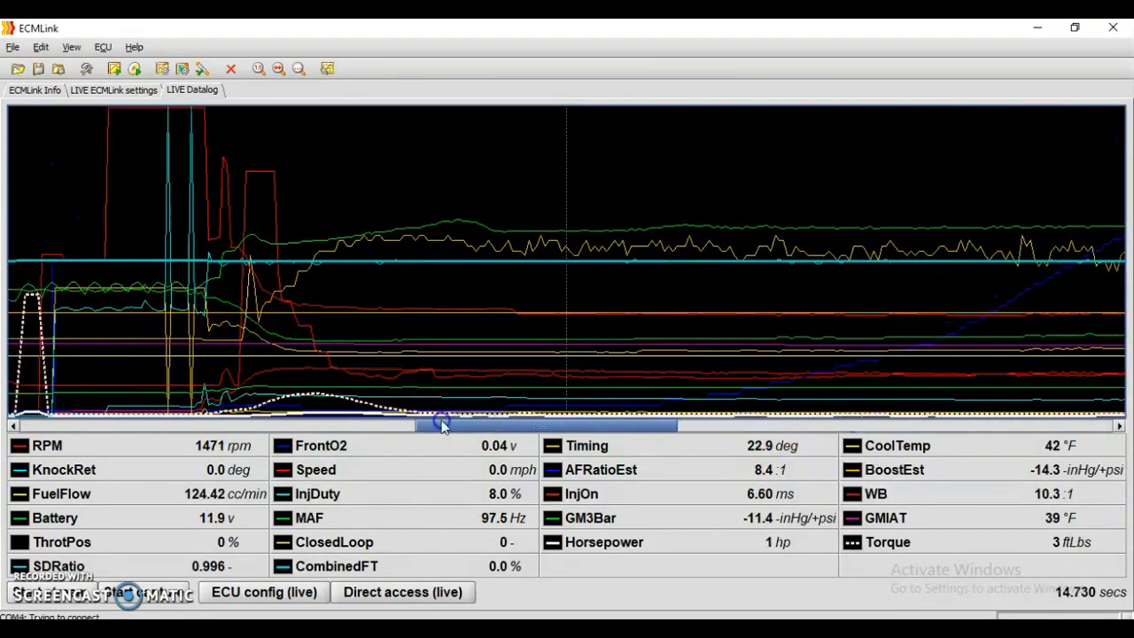
Scroll the live datalog graph back and forth to review the RPM, GM3Bar and GMIAT traces.
drag(443, 426, 328, 425)
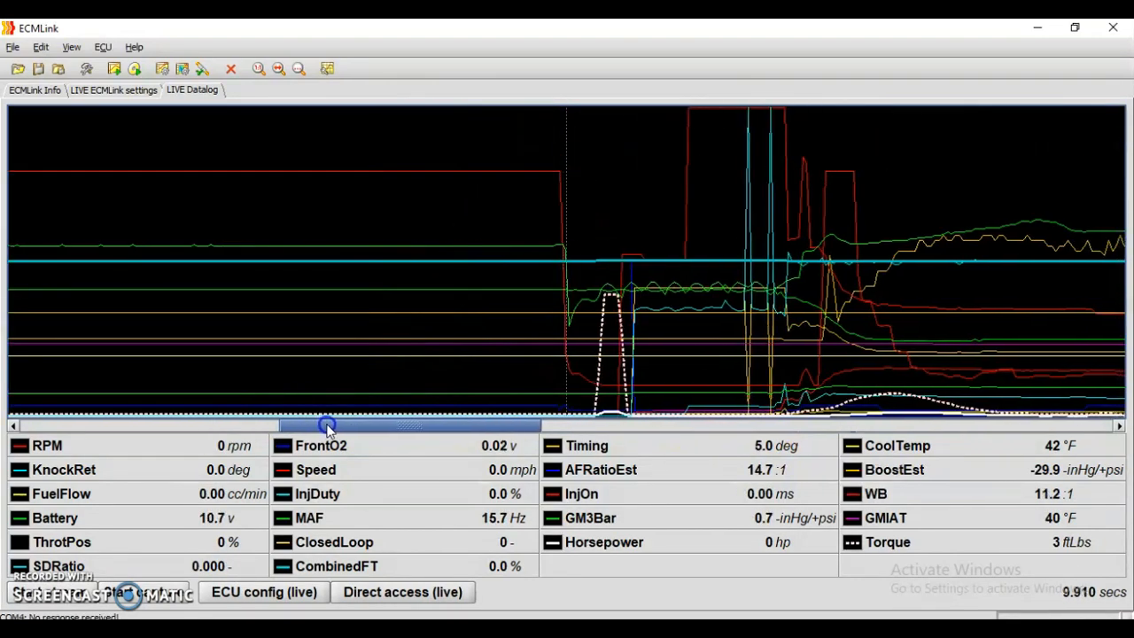
drag(326, 426, 365, 425)
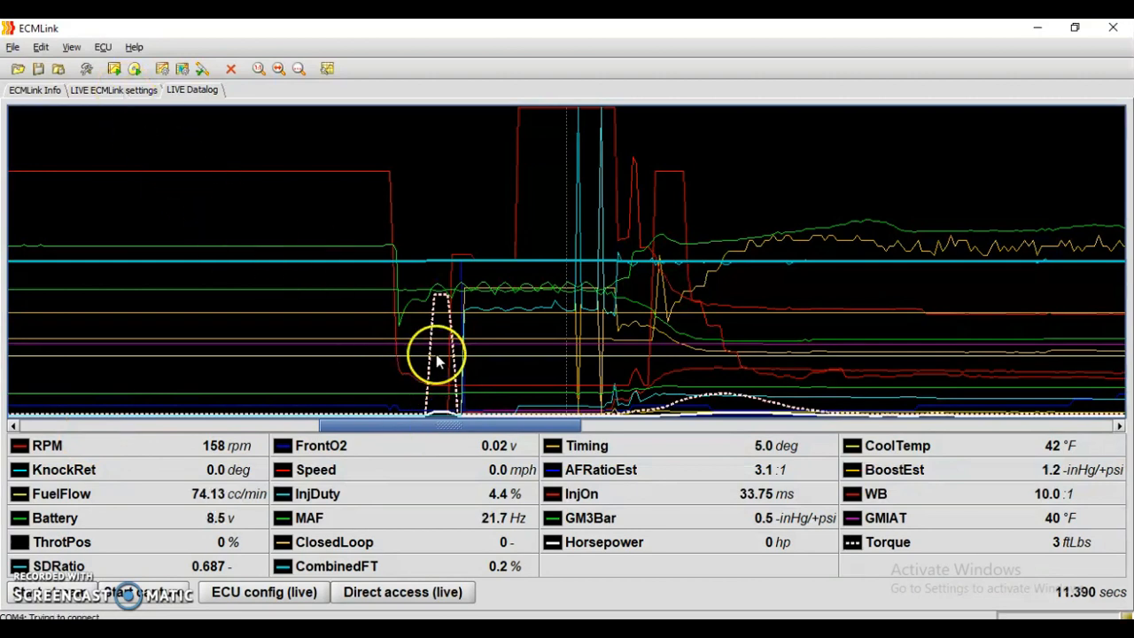
right_click(440, 362)
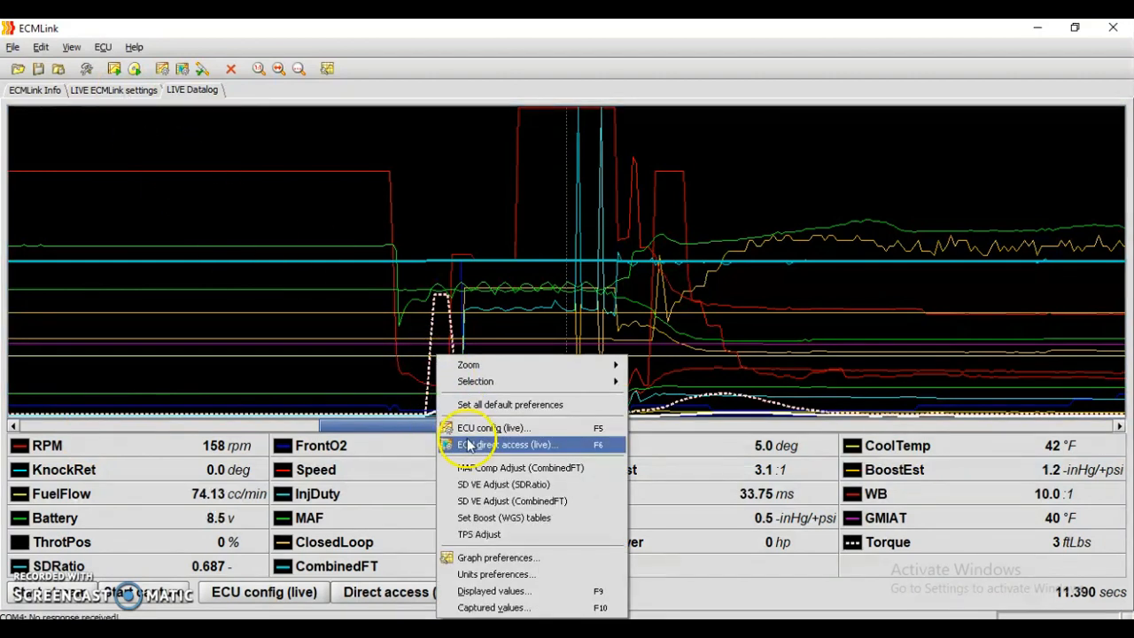
mouse_move(489, 485)
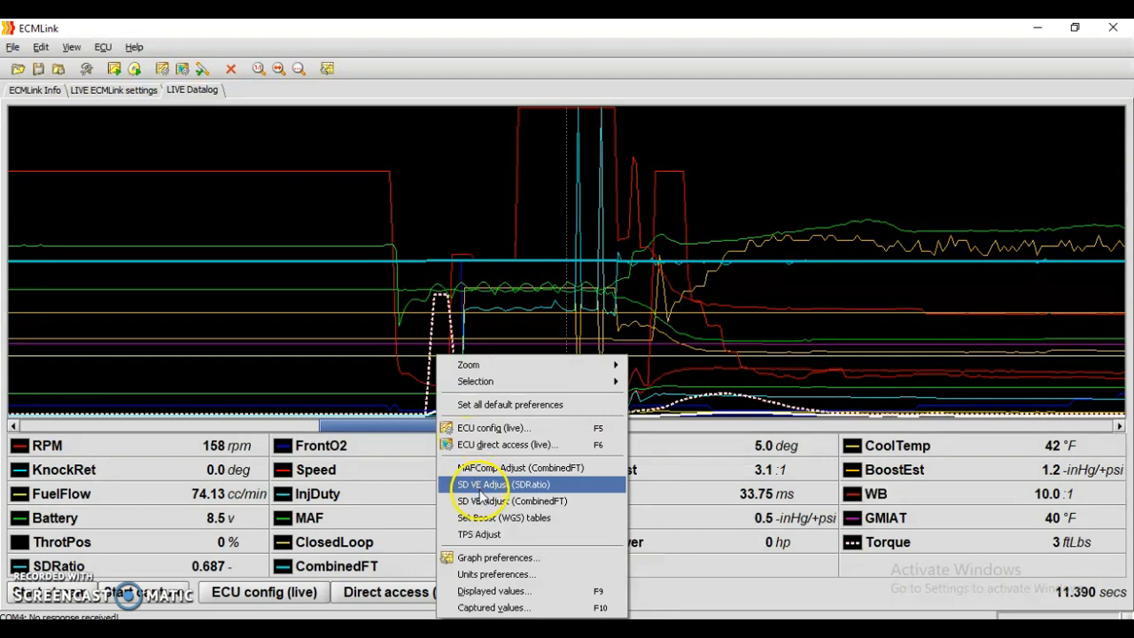
mouse_move(510, 500)
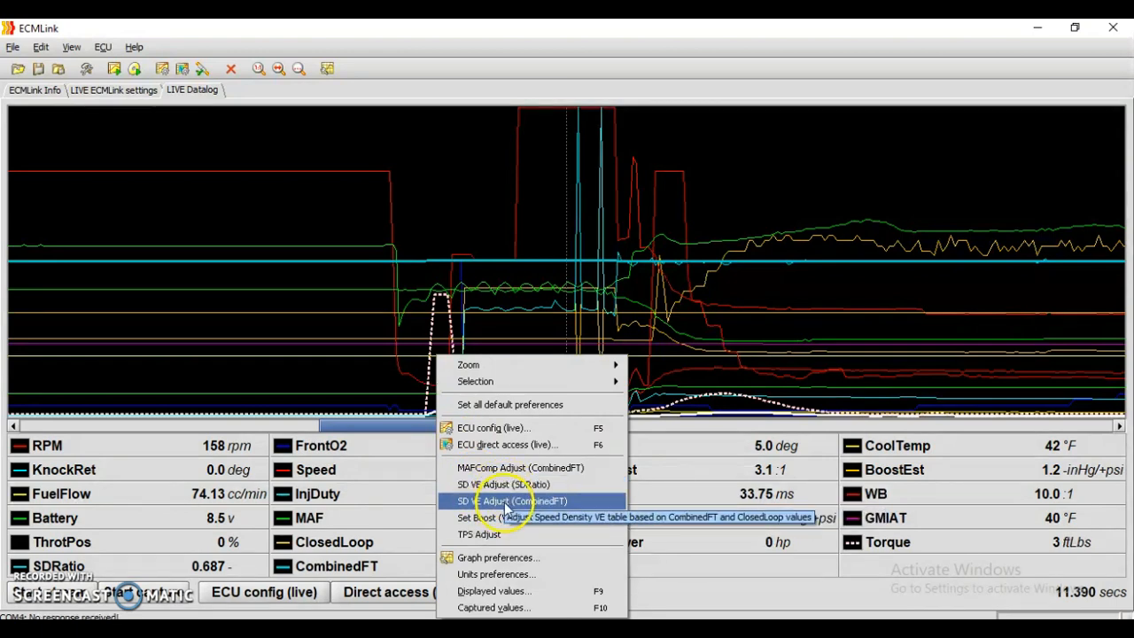
click(510, 500)
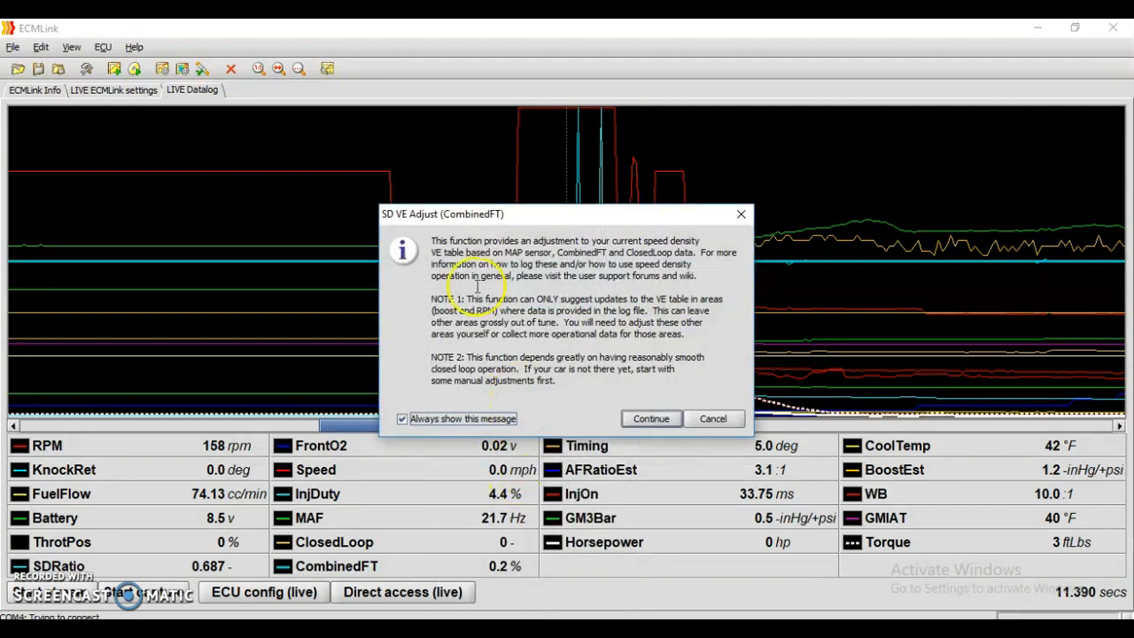
mouse_move(645, 418)
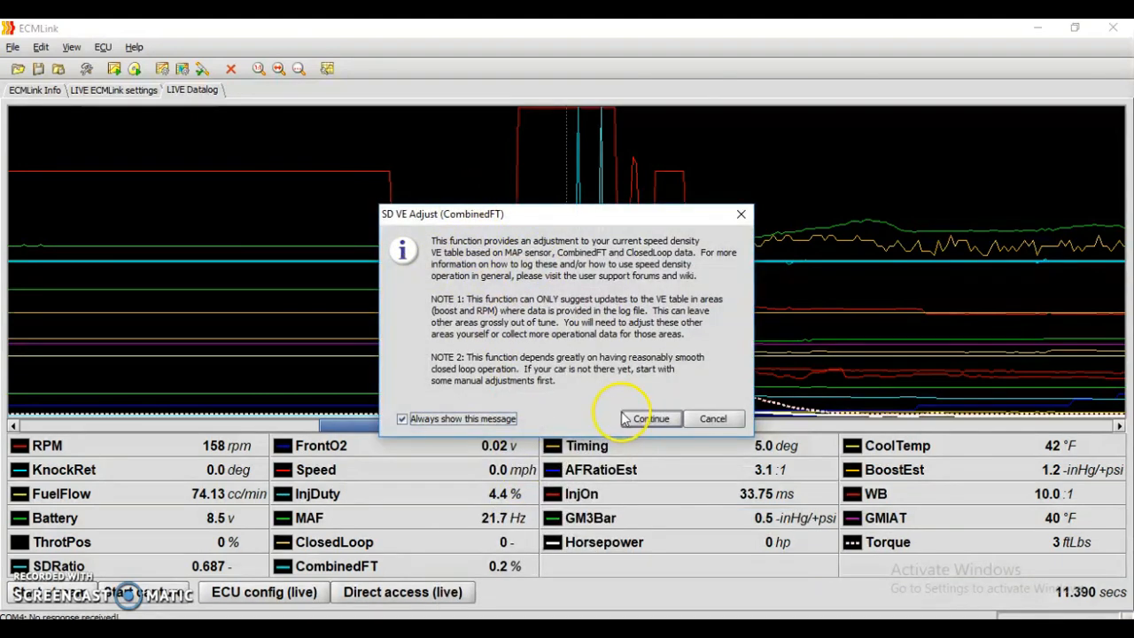
click(652, 419)
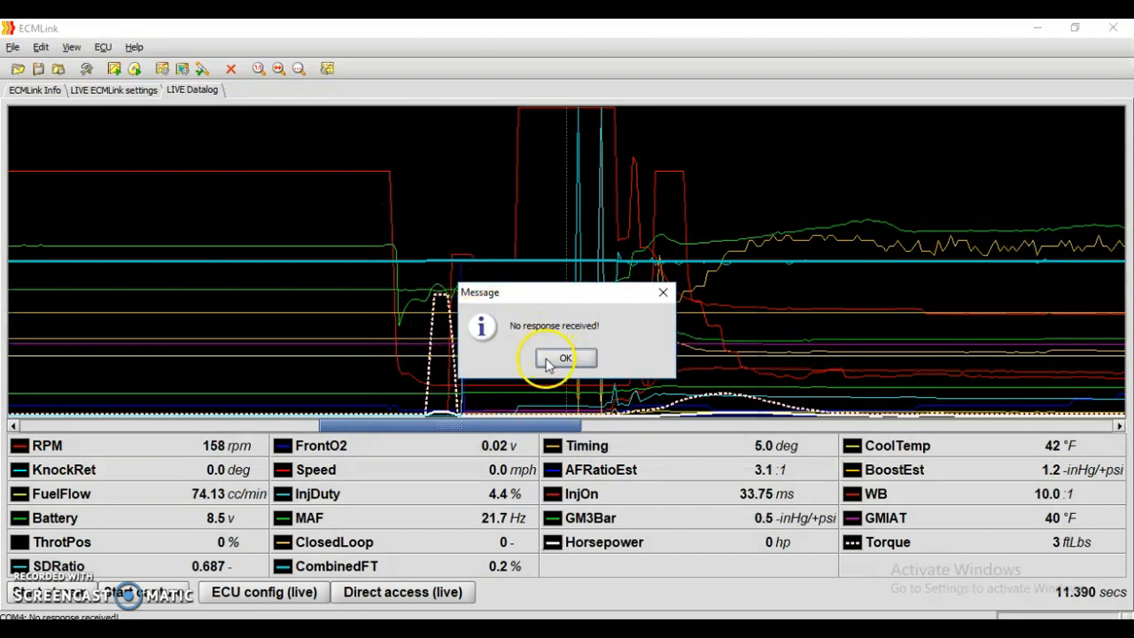
click(563, 358)
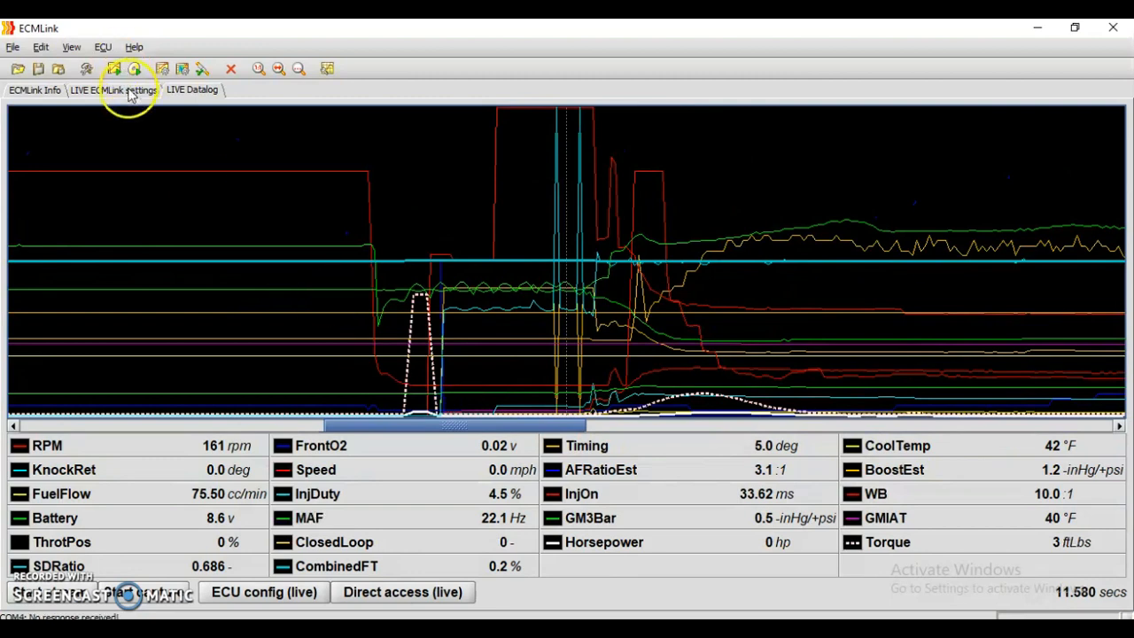
Return to the live settings and show the Speed Density VE table with 2.0 L displacement via MAF Comp.
click(115, 92)
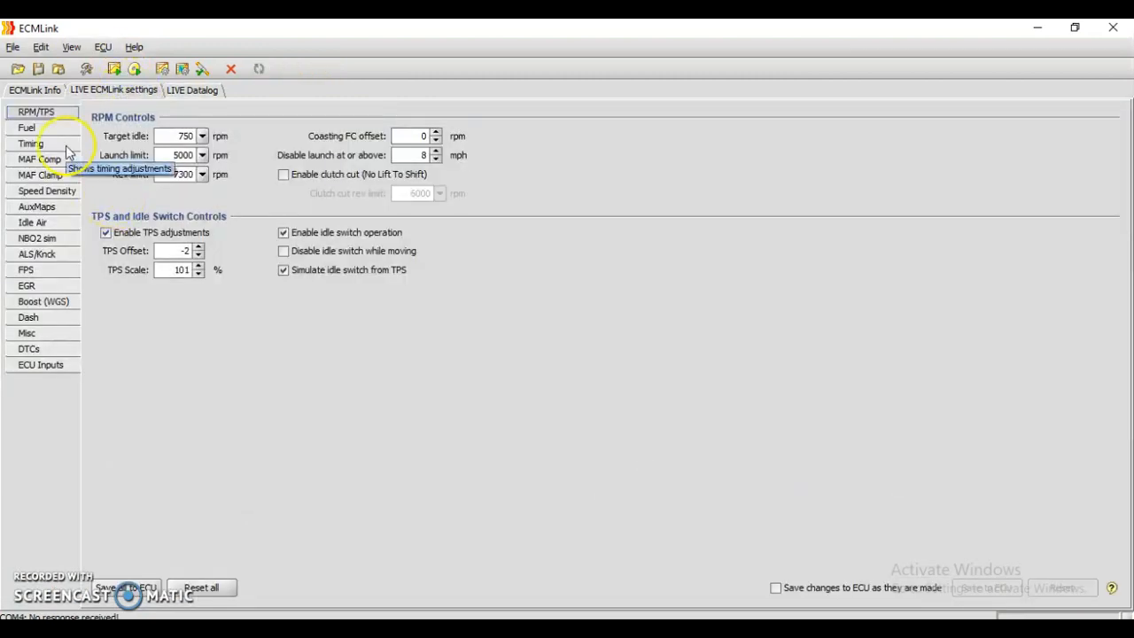
click(39, 160)
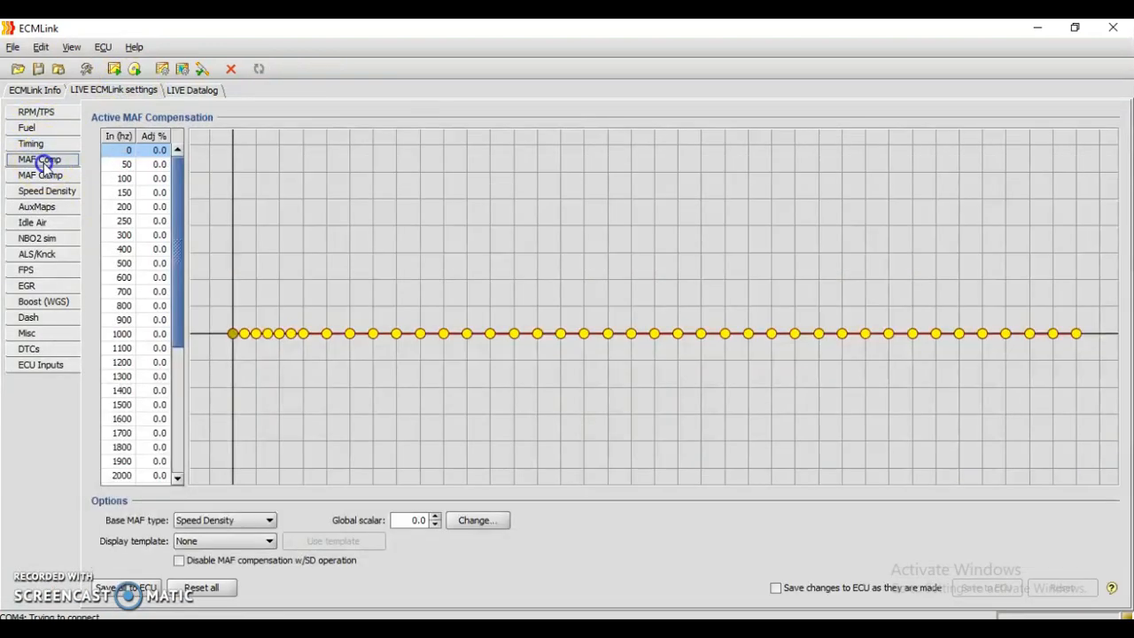
click(39, 192)
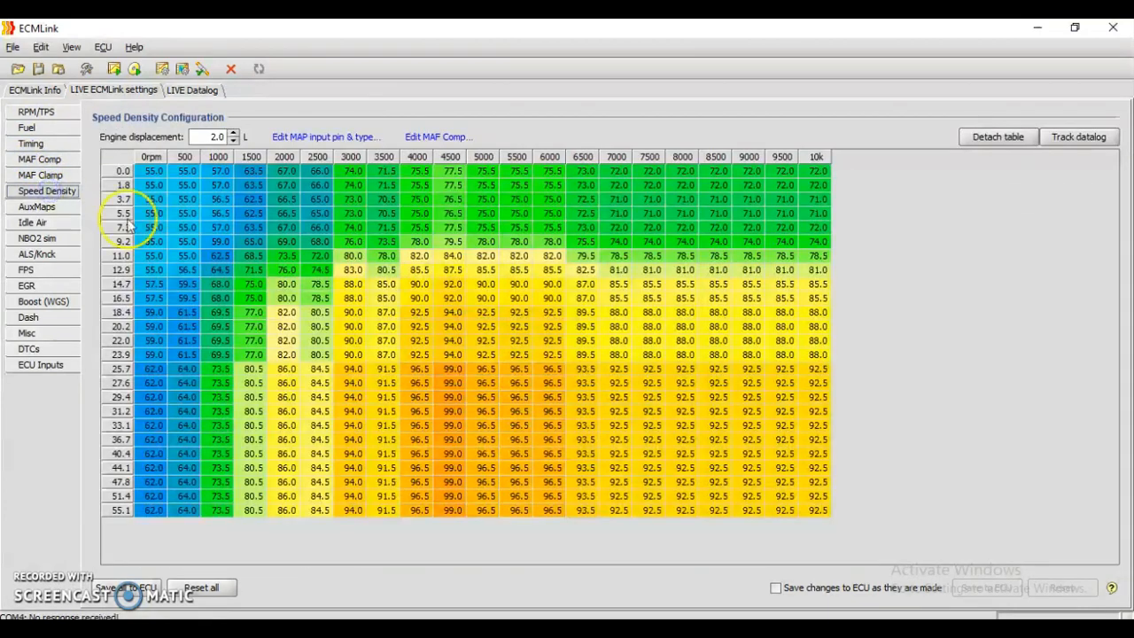
mouse_move(497, 135)
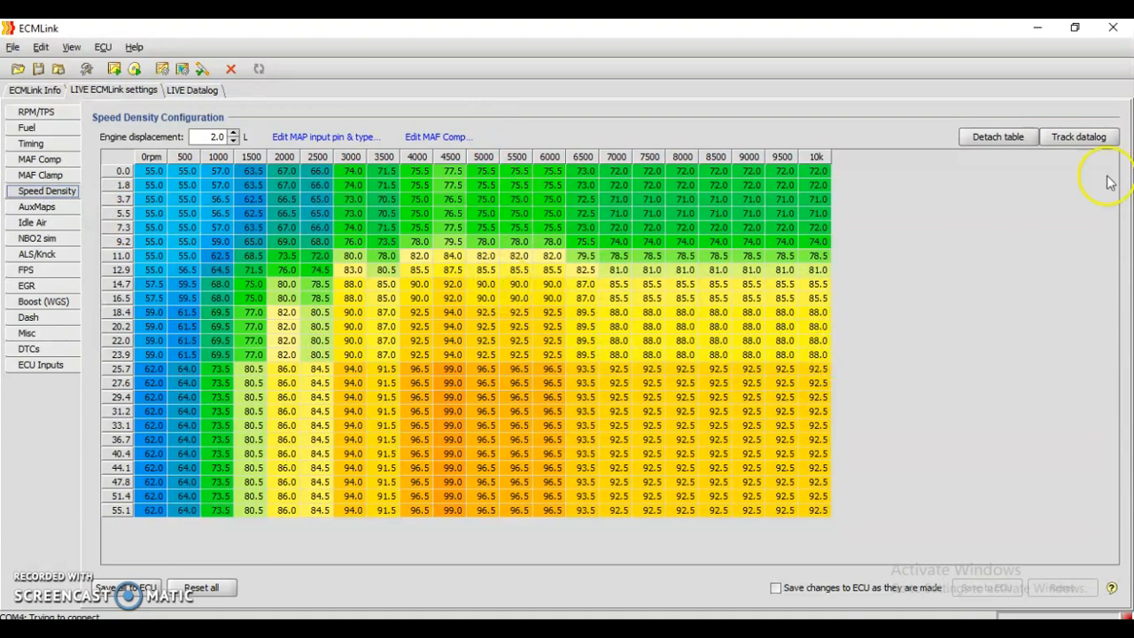
mouse_move(847, 267)
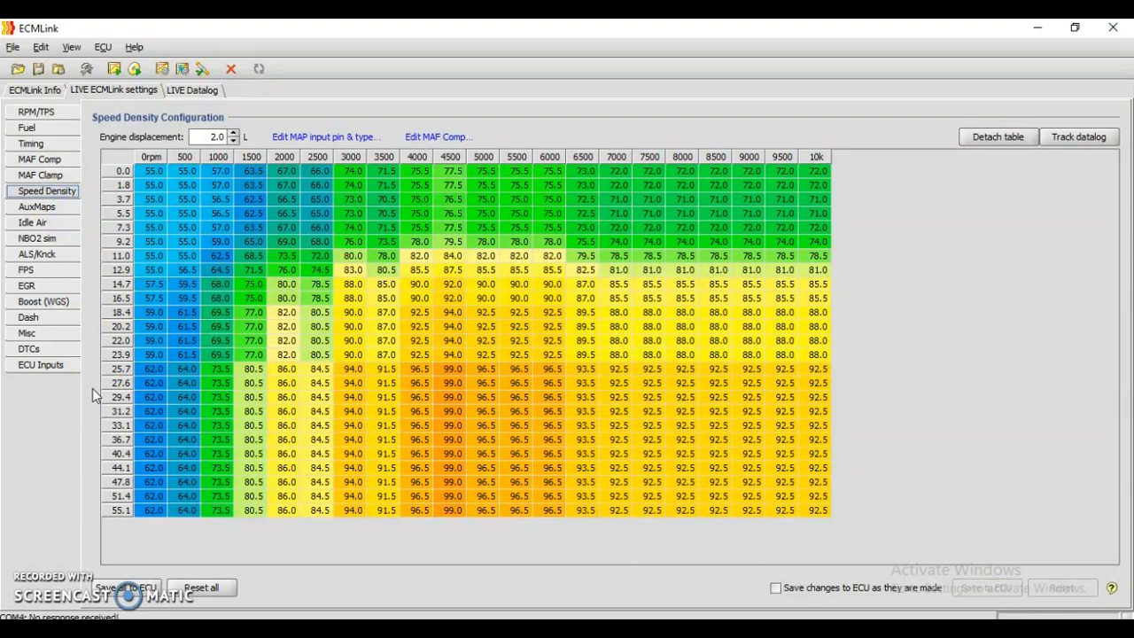
mouse_move(62, 226)
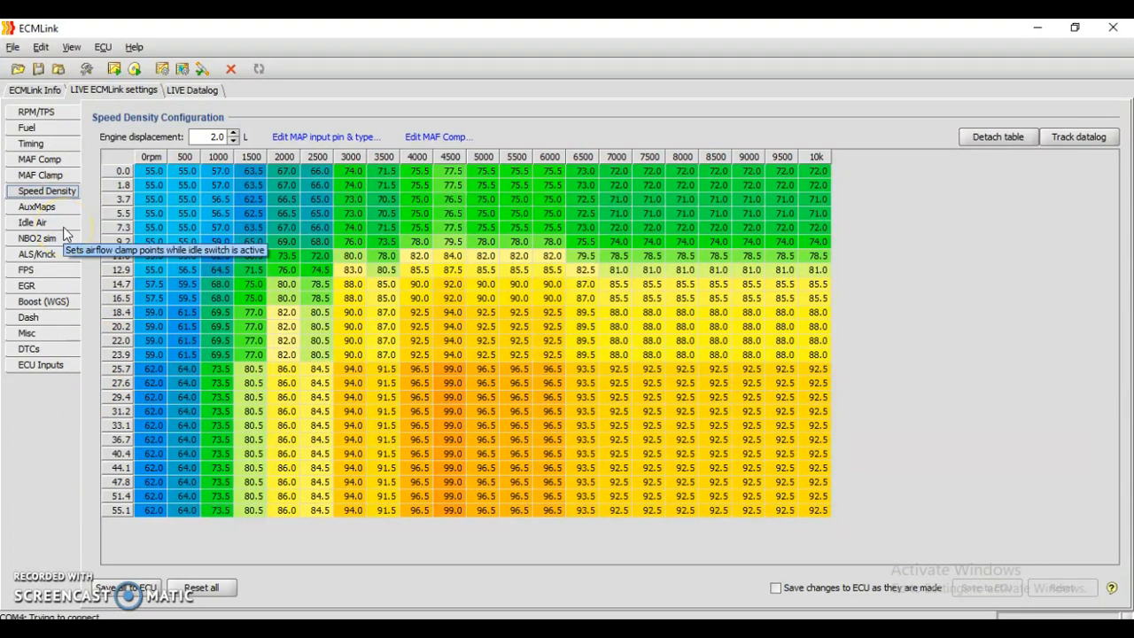
mouse_move(85, 244)
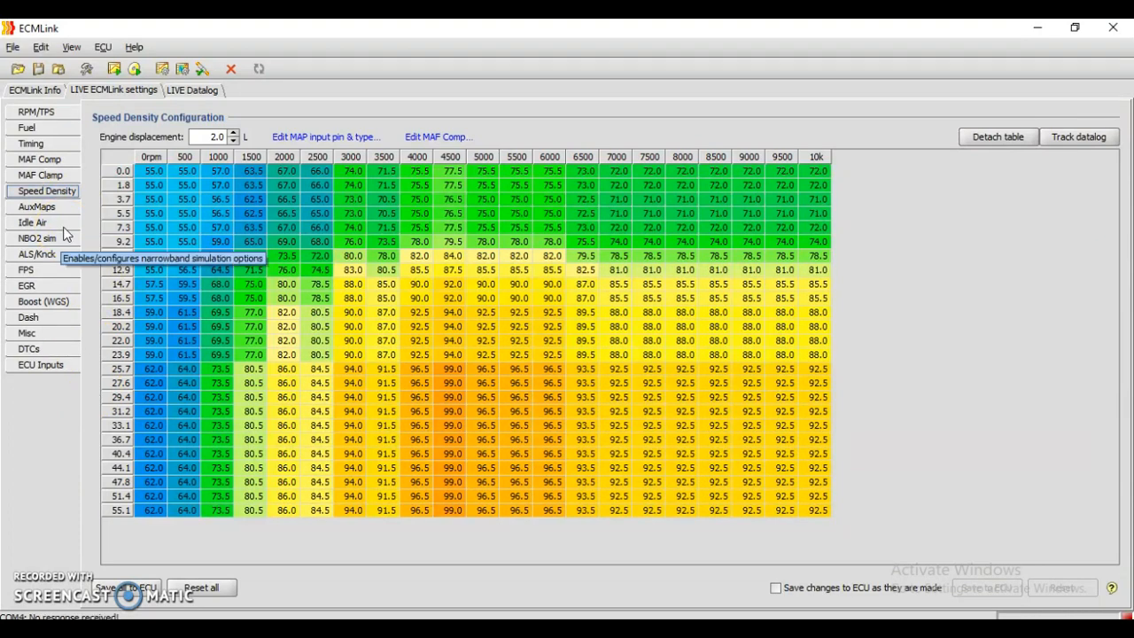